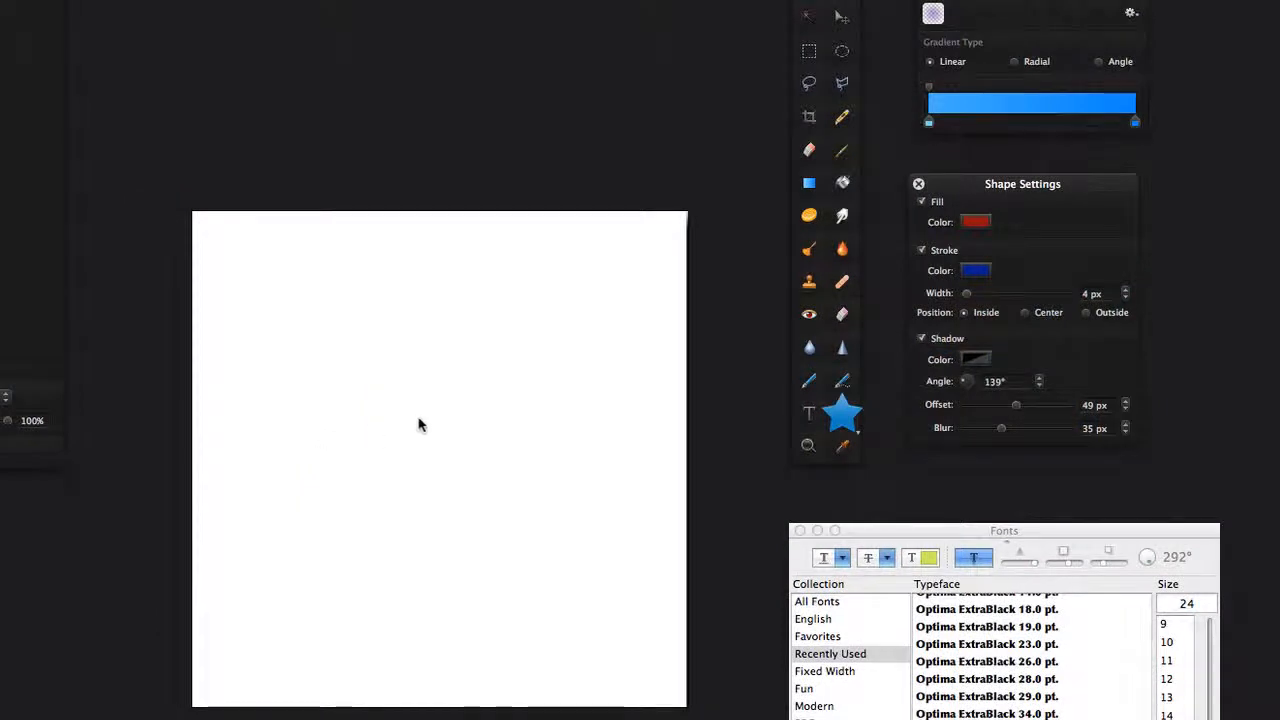
pyautogui.moveTo(324, 358)
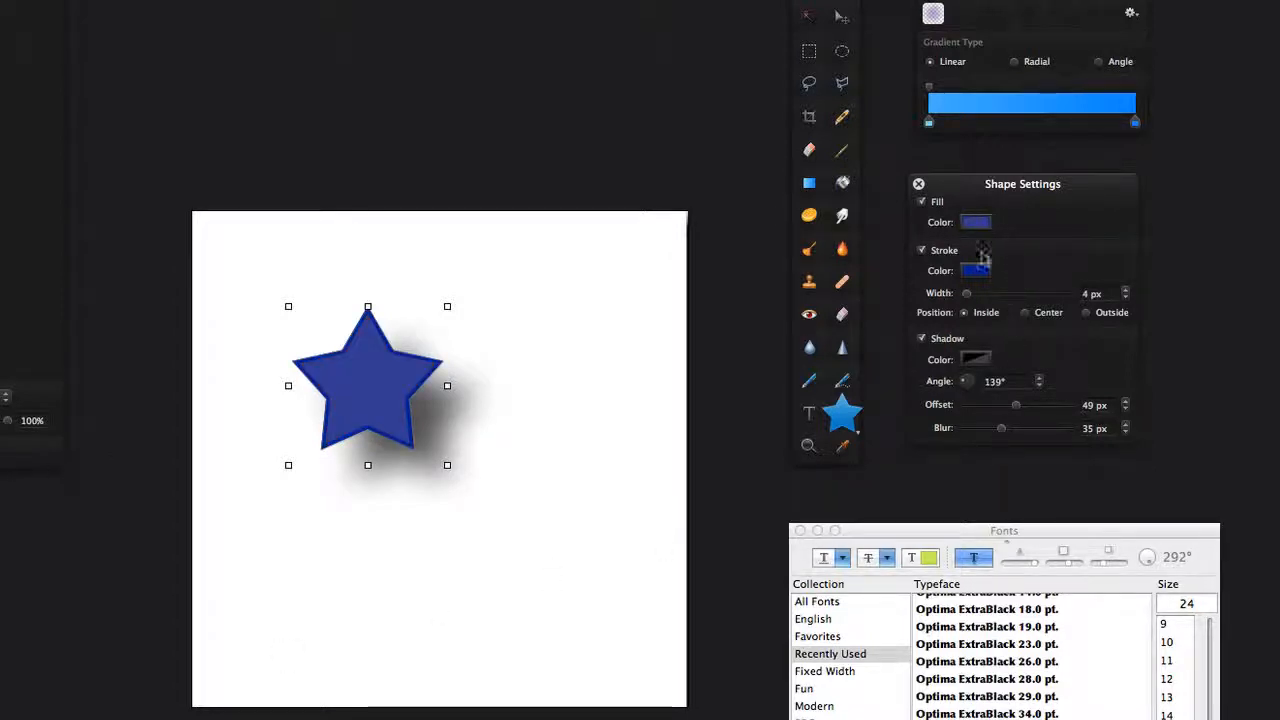
# - Switch off the blue star's stroke outline and its drop shadow, leaving a flat filled star
pyautogui.click(922, 250)
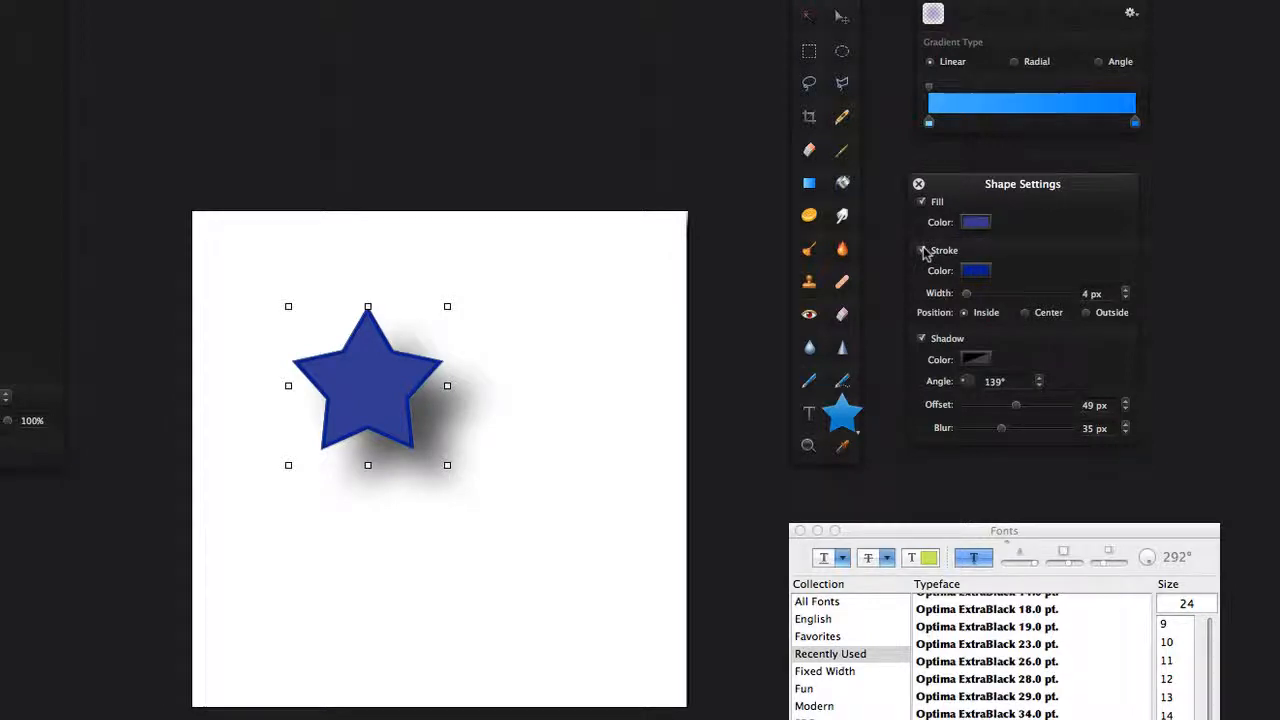
pyautogui.click(922, 250)
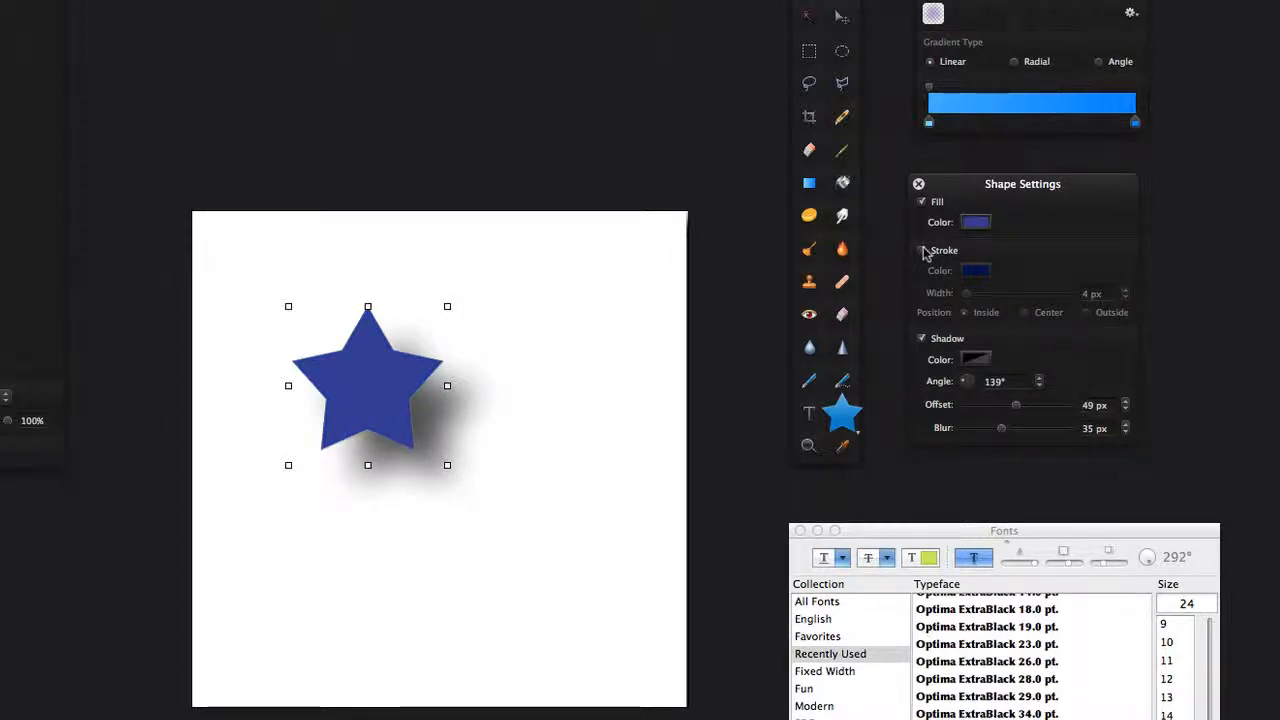
pyautogui.click(920, 250)
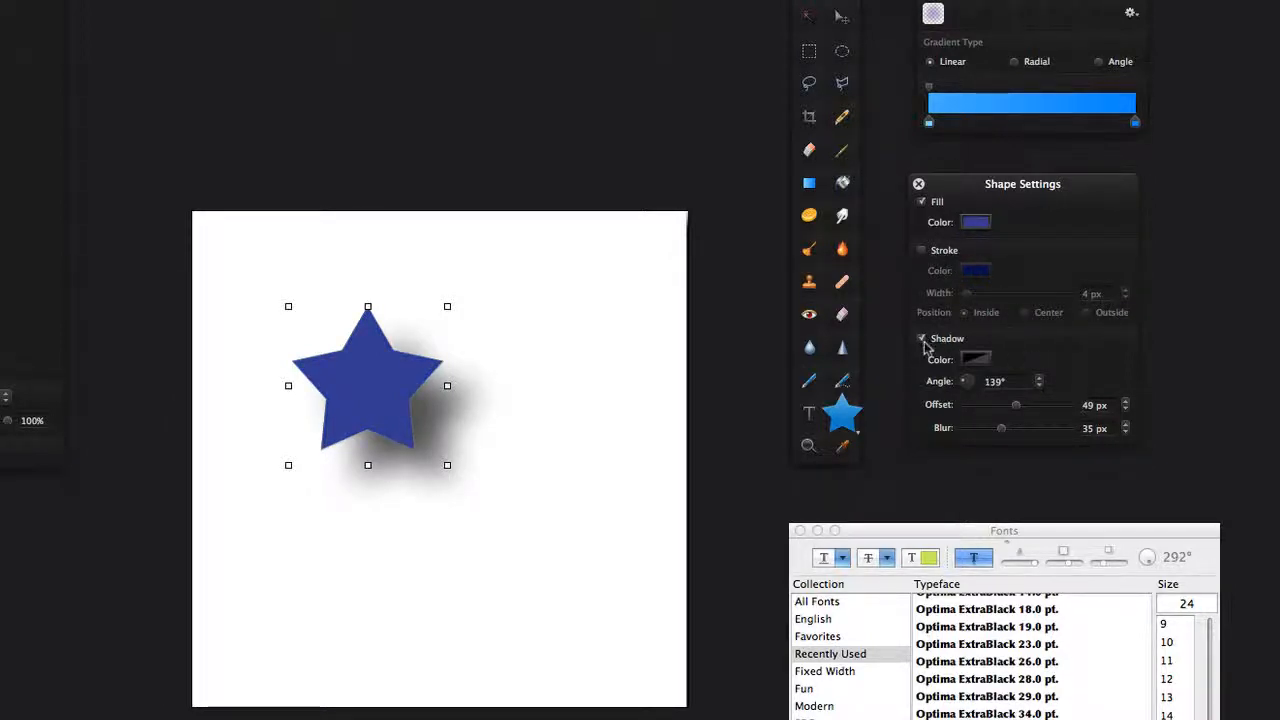
pyautogui.click(920, 338)
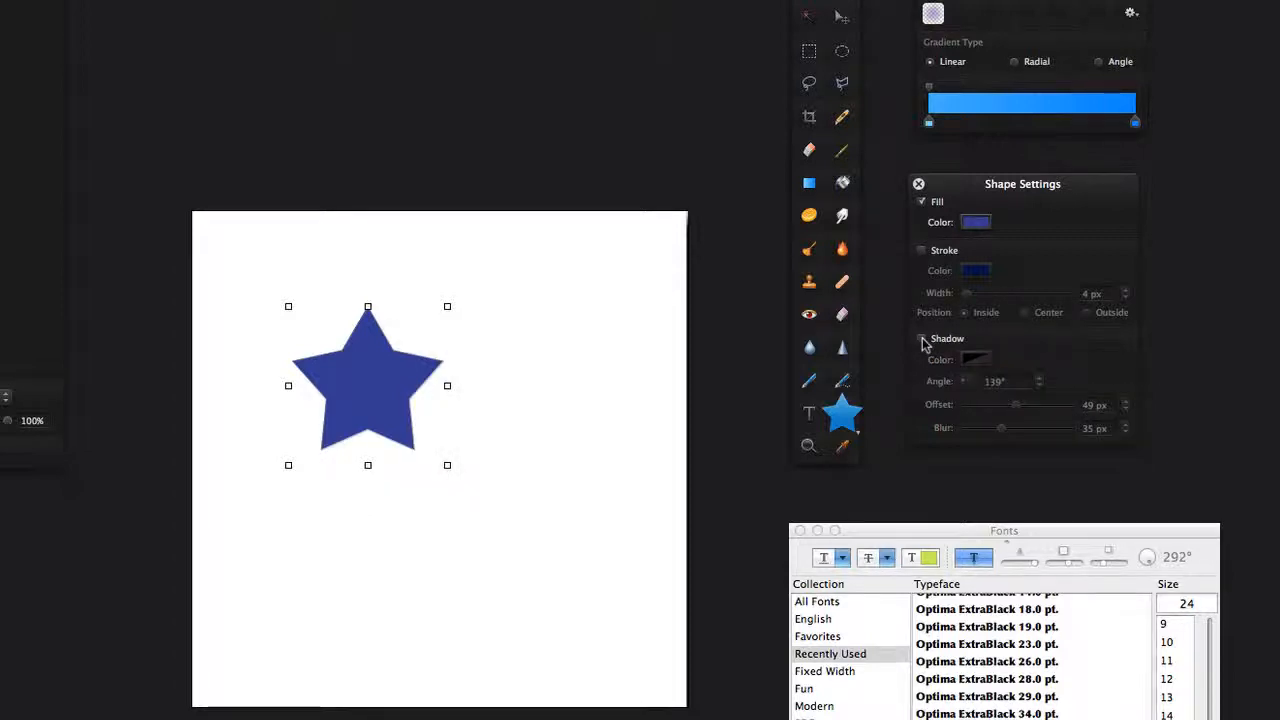
# - Re-enable the star's shadow and retune it to offset 31 px, blur 11 px, angle 122°
pyautogui.click(922, 338)
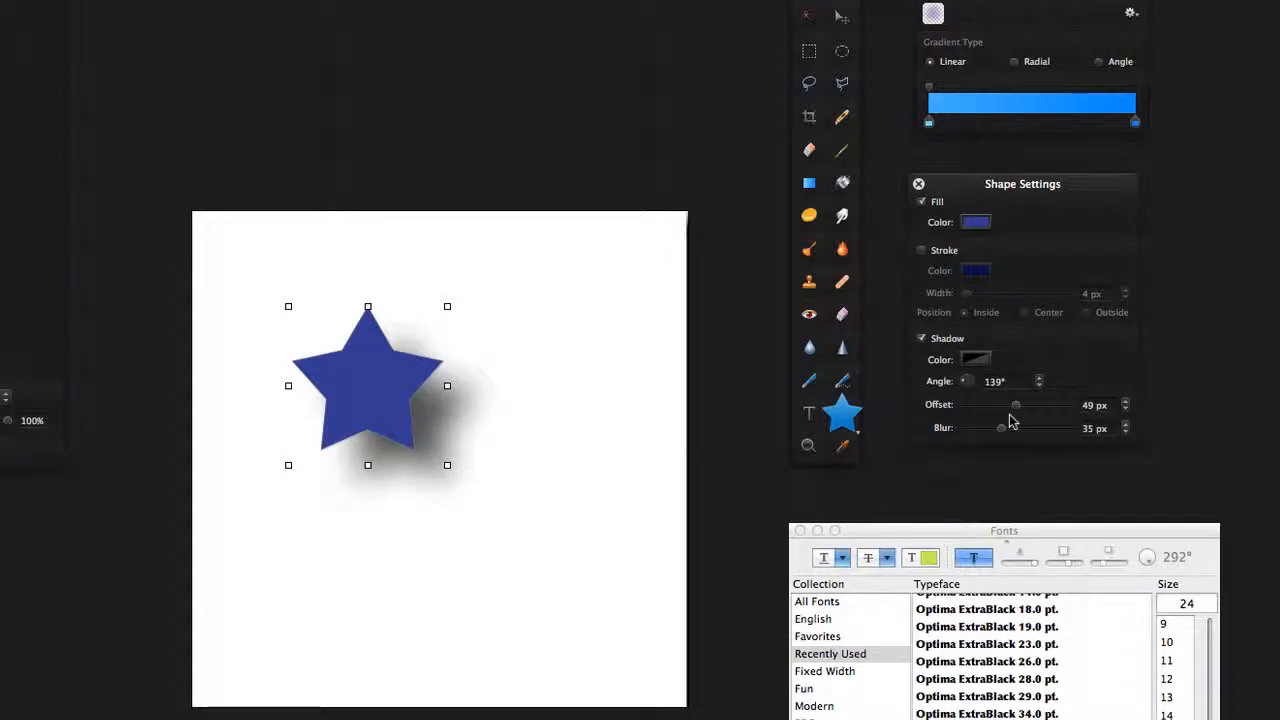
pyautogui.moveTo(1016, 404); pyautogui.dragTo(1026, 404)
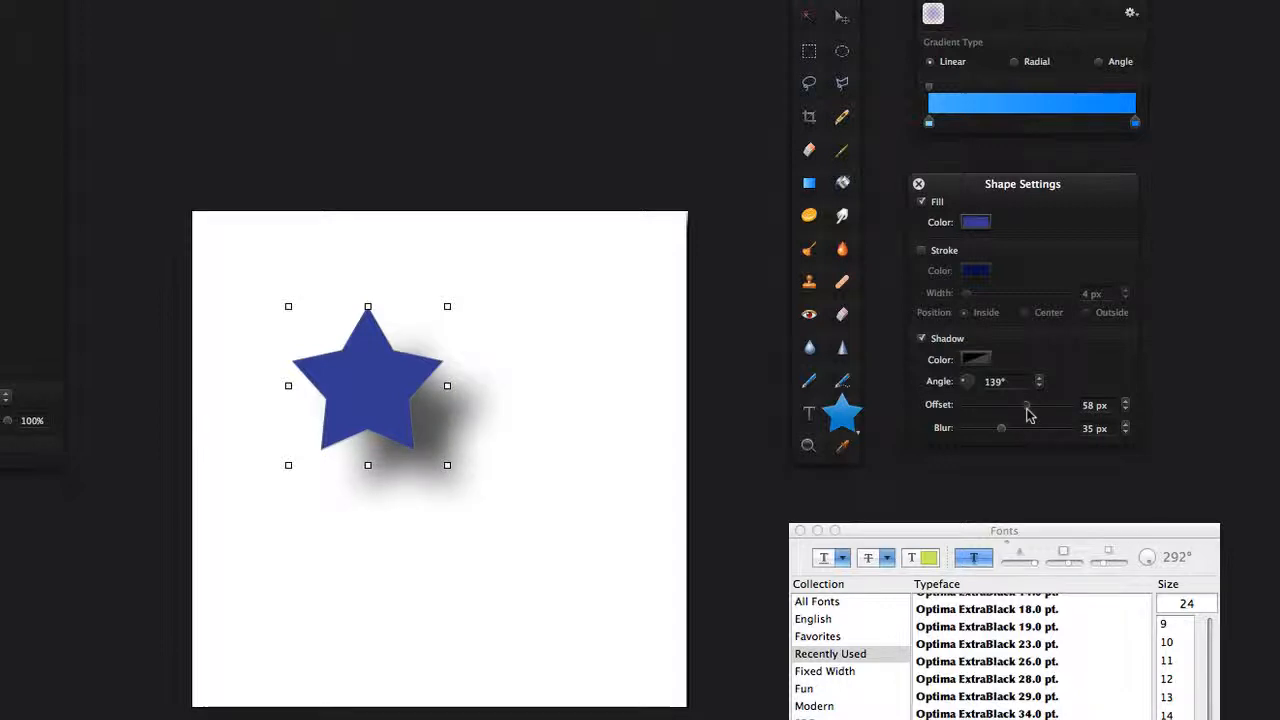
pyautogui.moveTo(1028, 404); pyautogui.dragTo(996, 404)
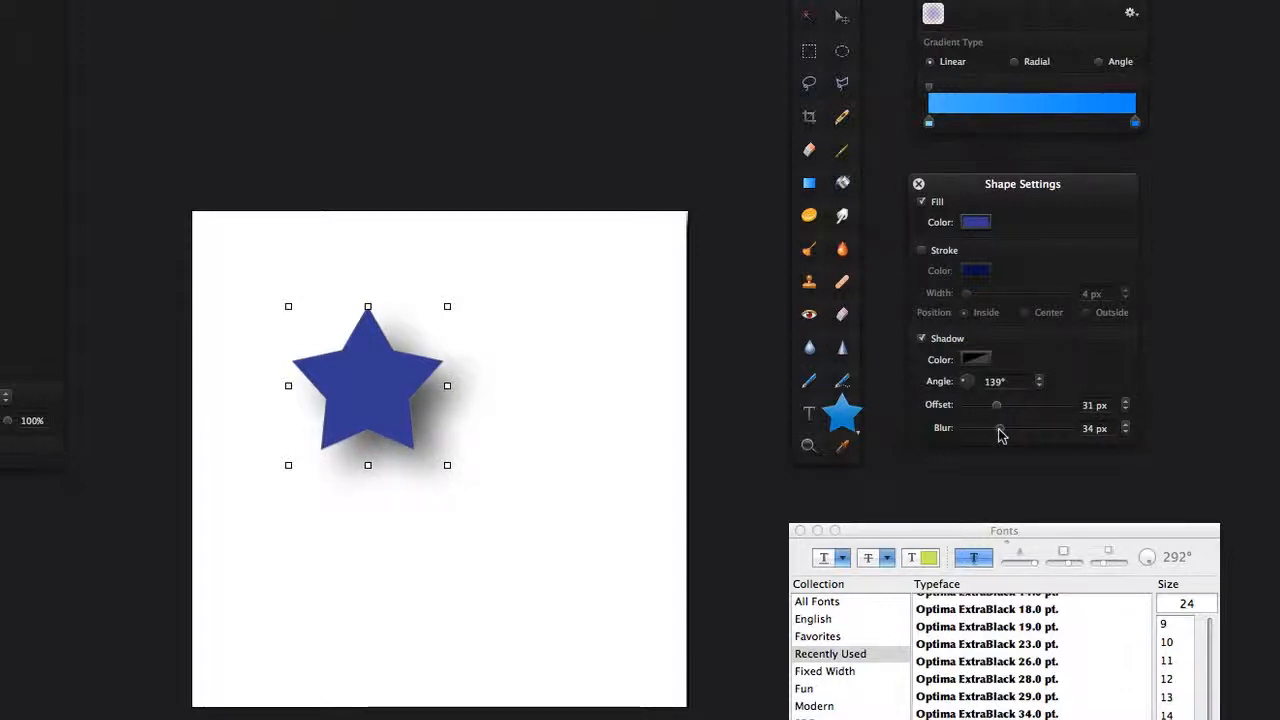
pyautogui.moveTo(1010, 428); pyautogui.dragTo(962, 428)
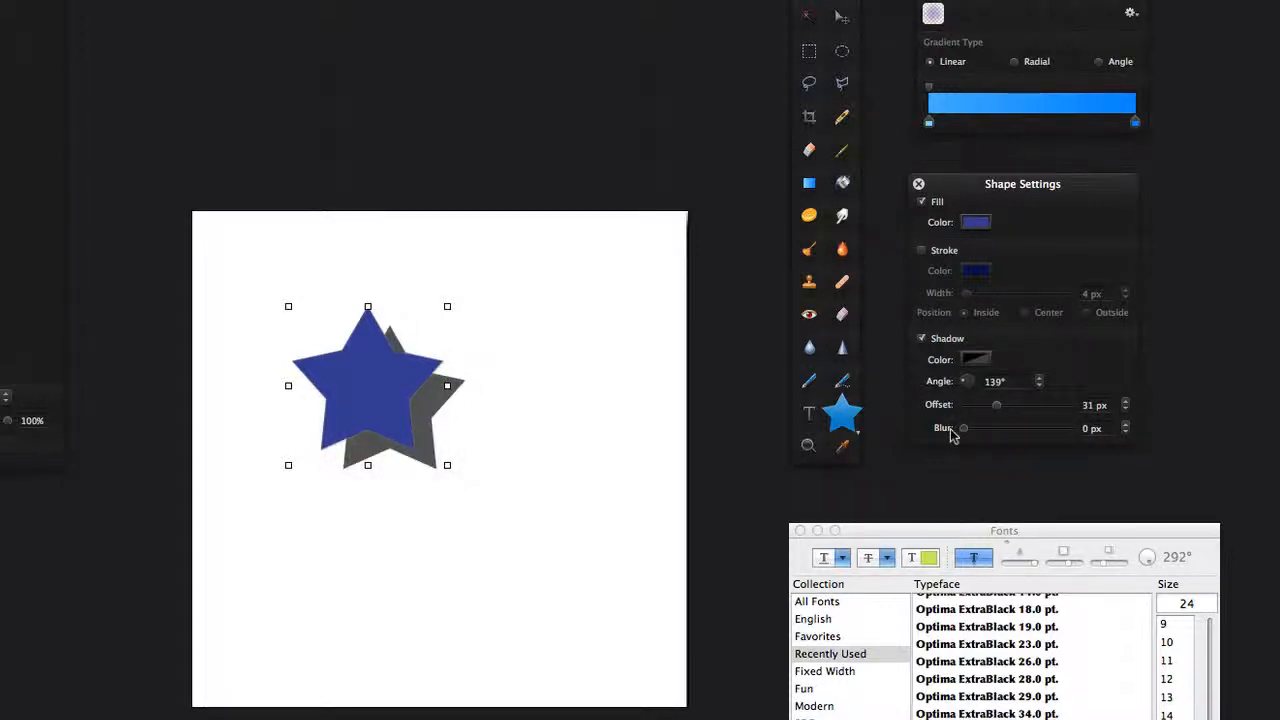
pyautogui.moveTo(964, 428); pyautogui.dragTo(976, 428)
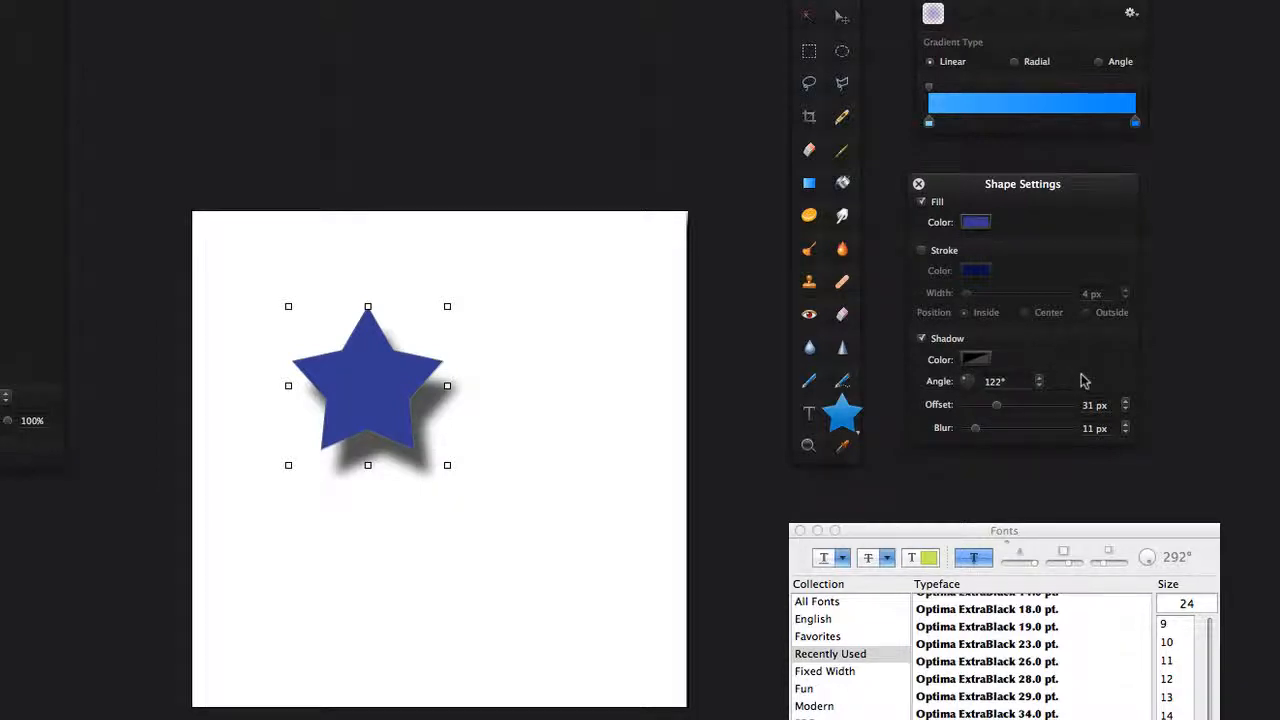
pyautogui.moveTo(684, 350)
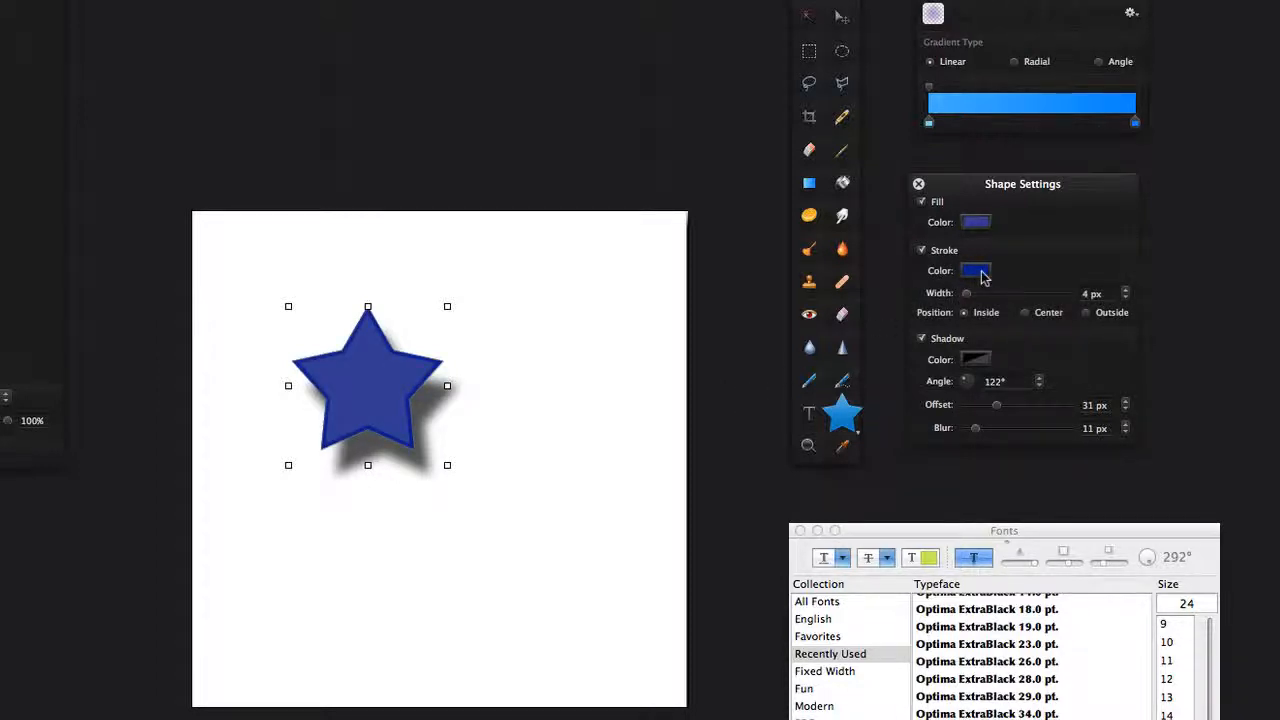
# - Give the star a pale yellow stroke colour for its outline
pyautogui.click(976, 270)
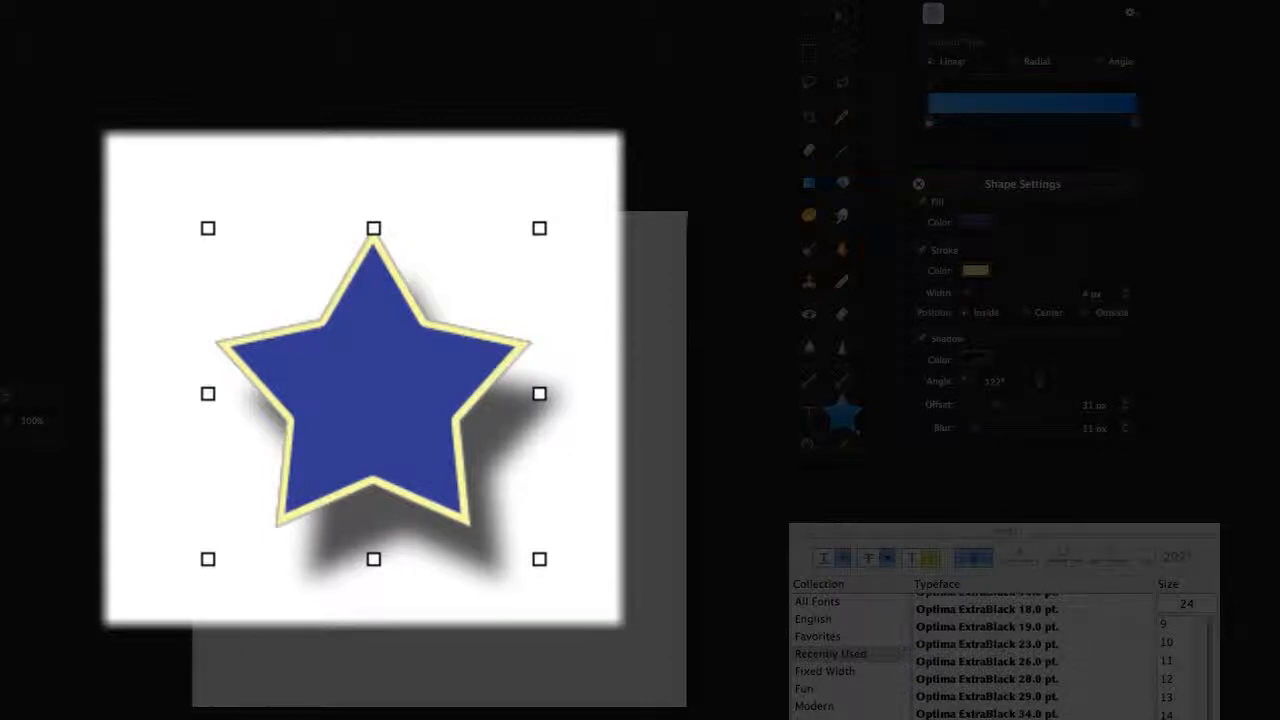
pyautogui.moveTo(244, 436)
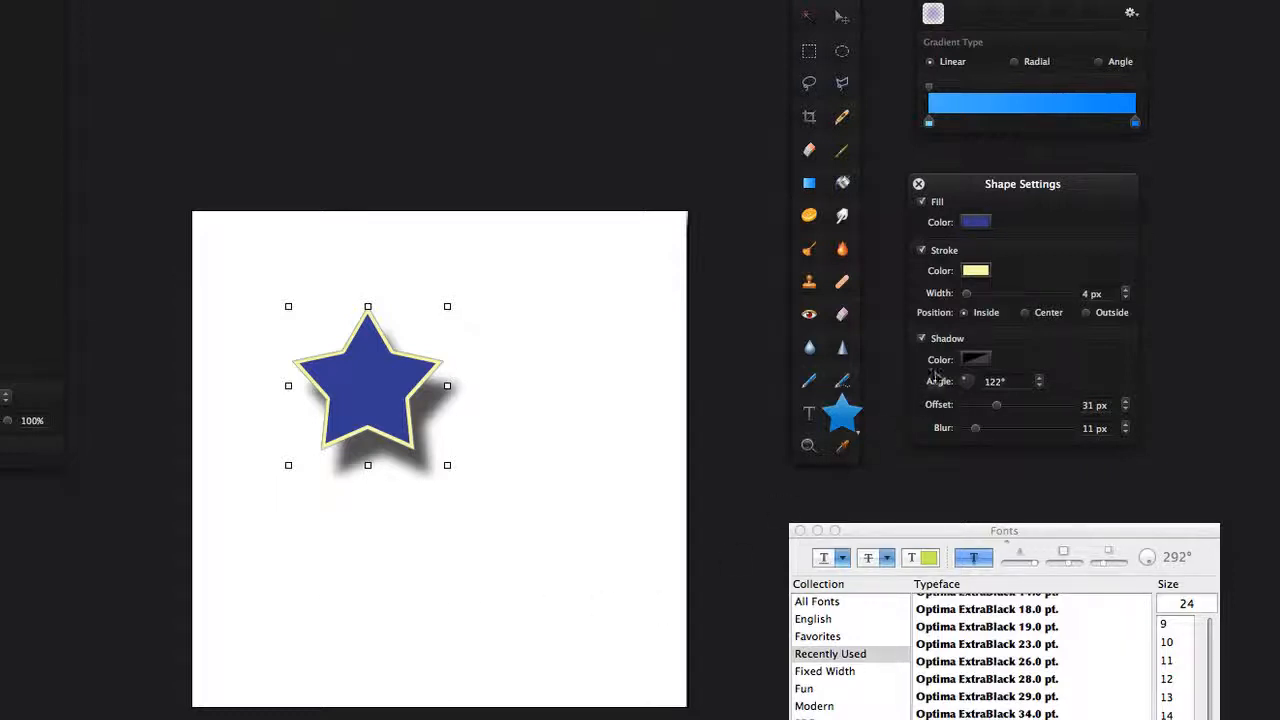
pyautogui.click(922, 338)
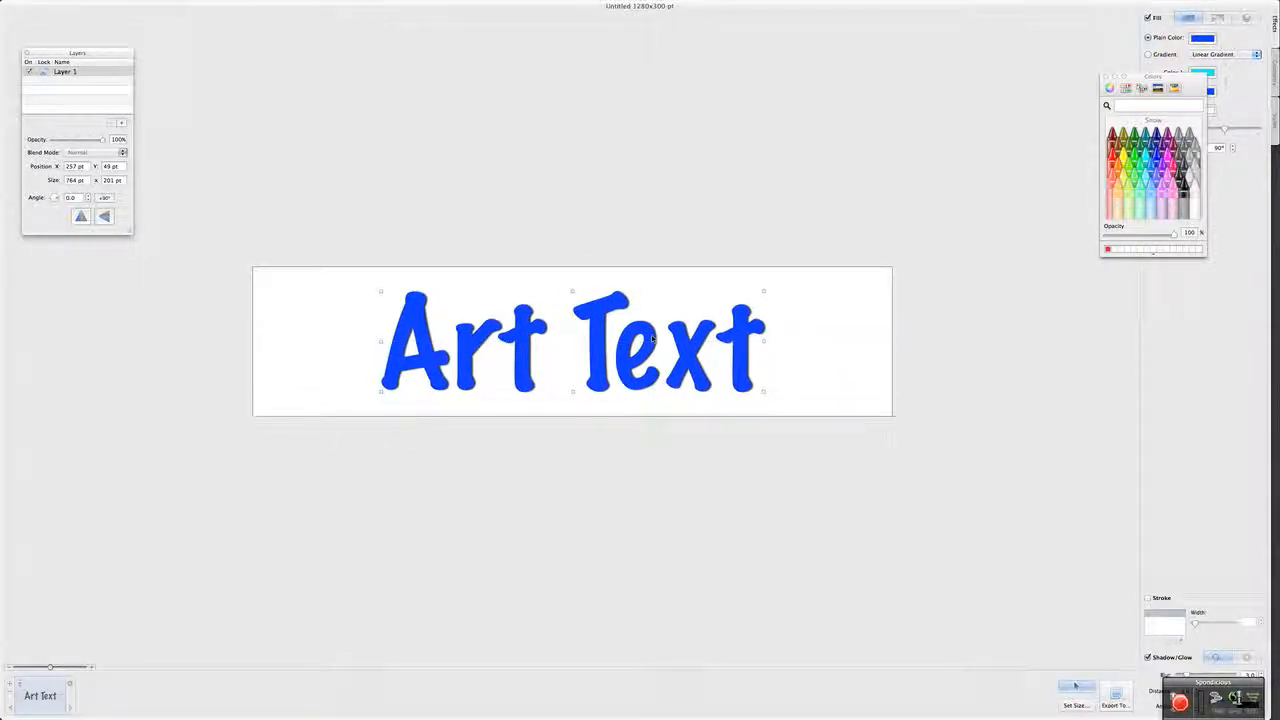
pyautogui.moveTo(866, 288)
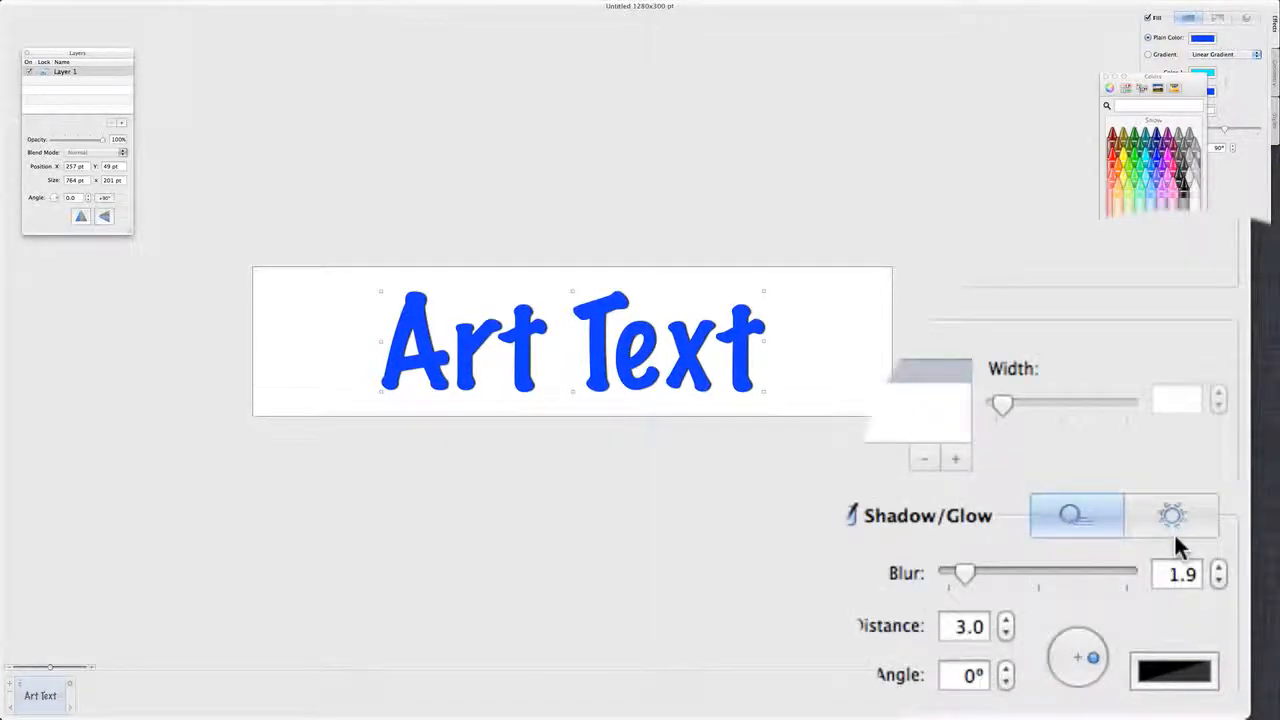
# - Keep the text effect as a shadow (not glow) and raise its distance to 15
pyautogui.click(1172, 516)
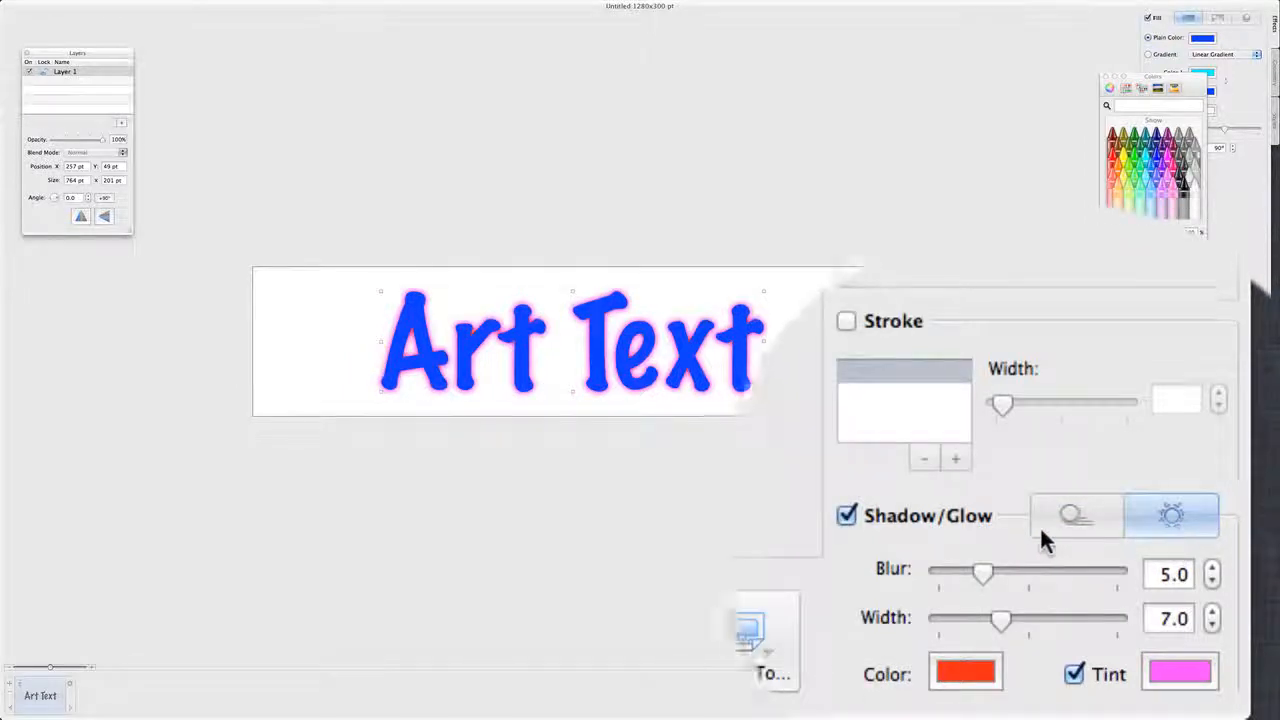
pyautogui.click(1076, 516)
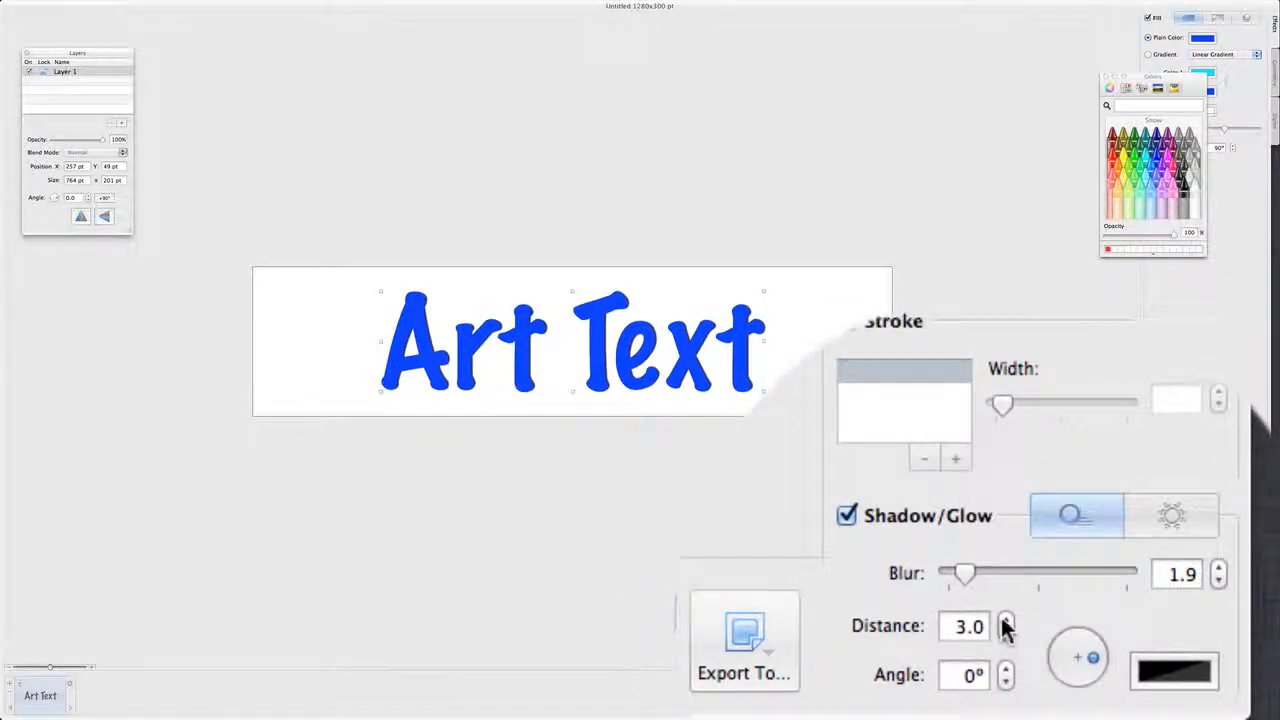
pyautogui.click(1006, 620)
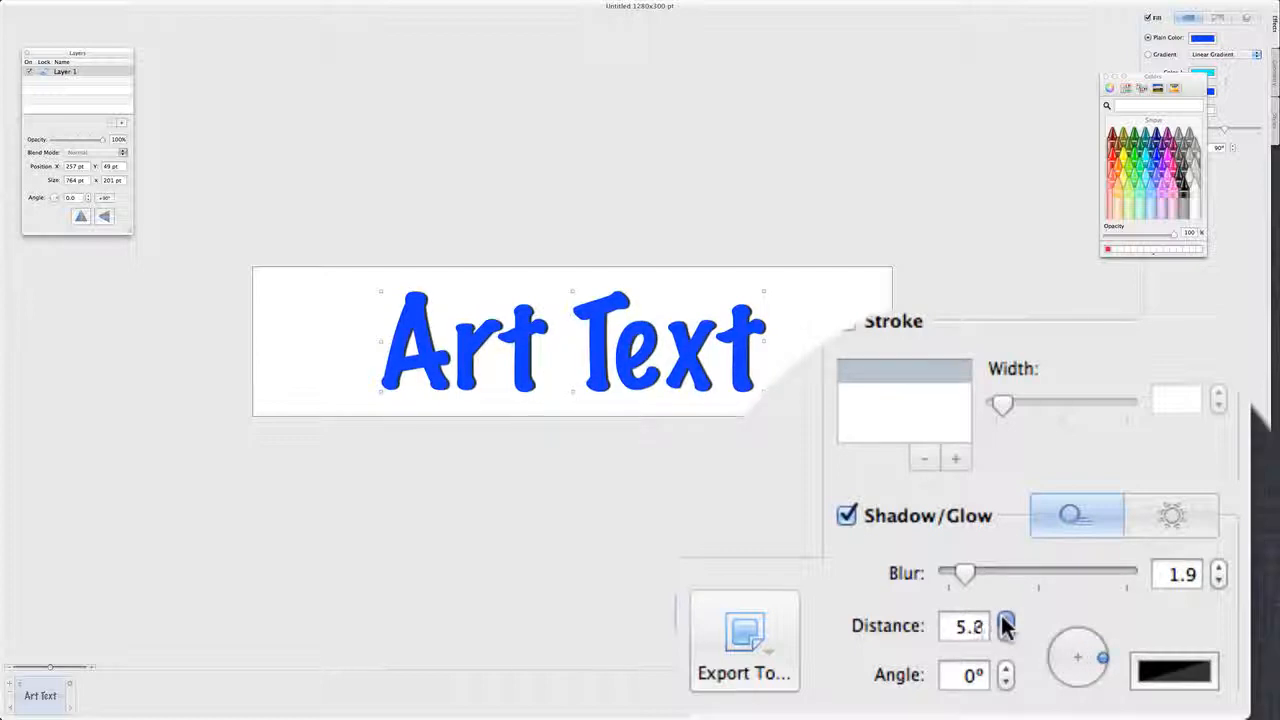
pyautogui.click(1006, 620)
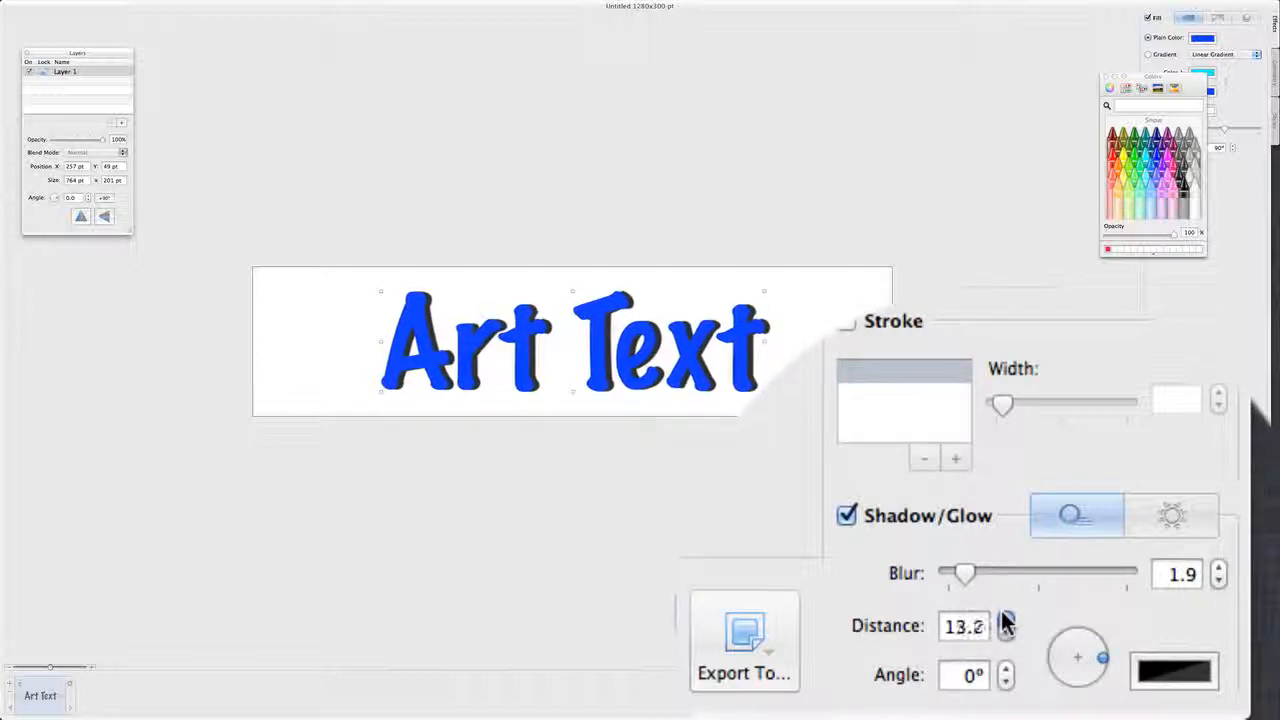
pyautogui.click(1006, 620)
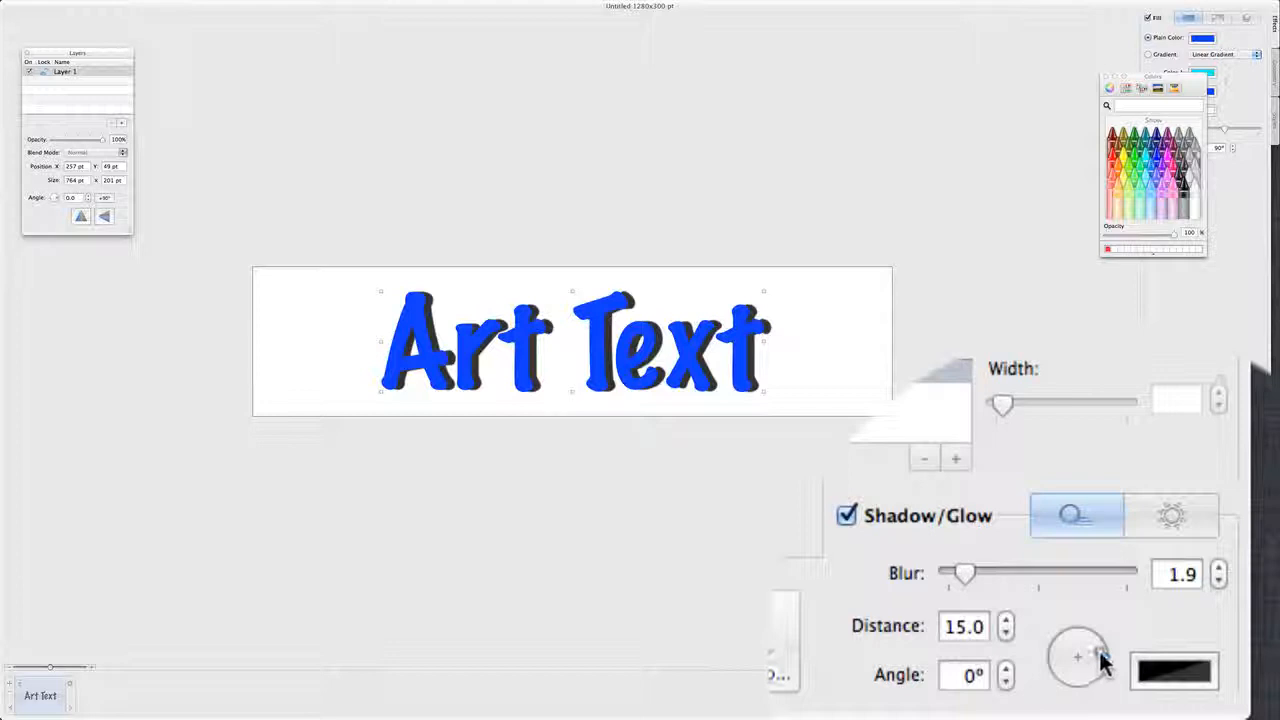
# - Rotate the text shadow's direction to 320° and adjust its slider setting
pyautogui.moveTo(1098, 656); pyautogui.dragTo(1098, 680)
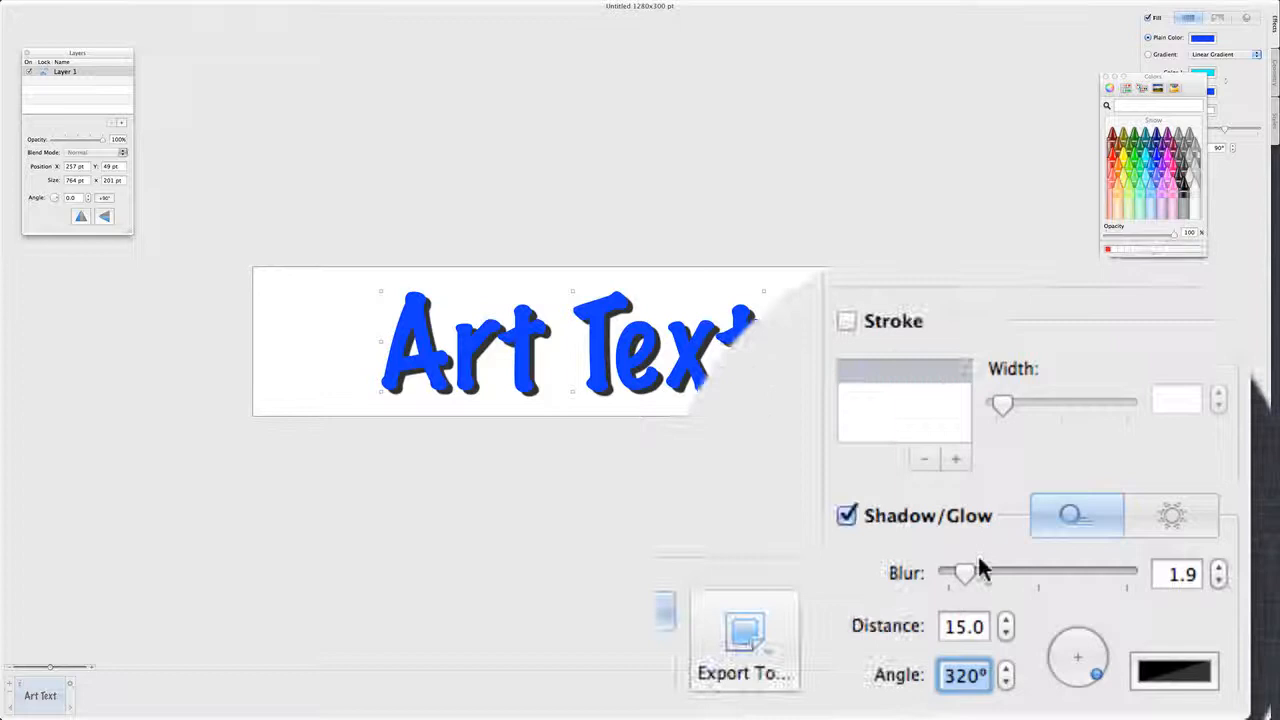
pyautogui.moveTo(962, 572); pyautogui.dragTo(984, 572)
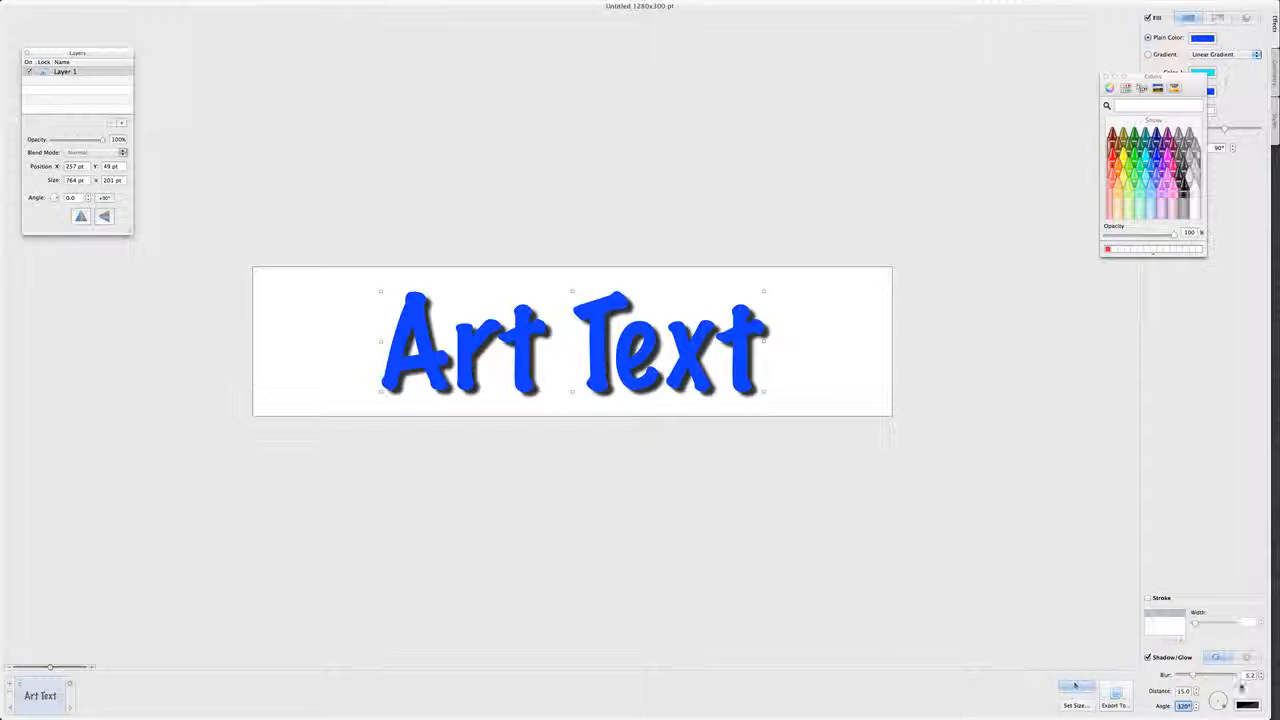
pyautogui.moveTo(1044, 588)
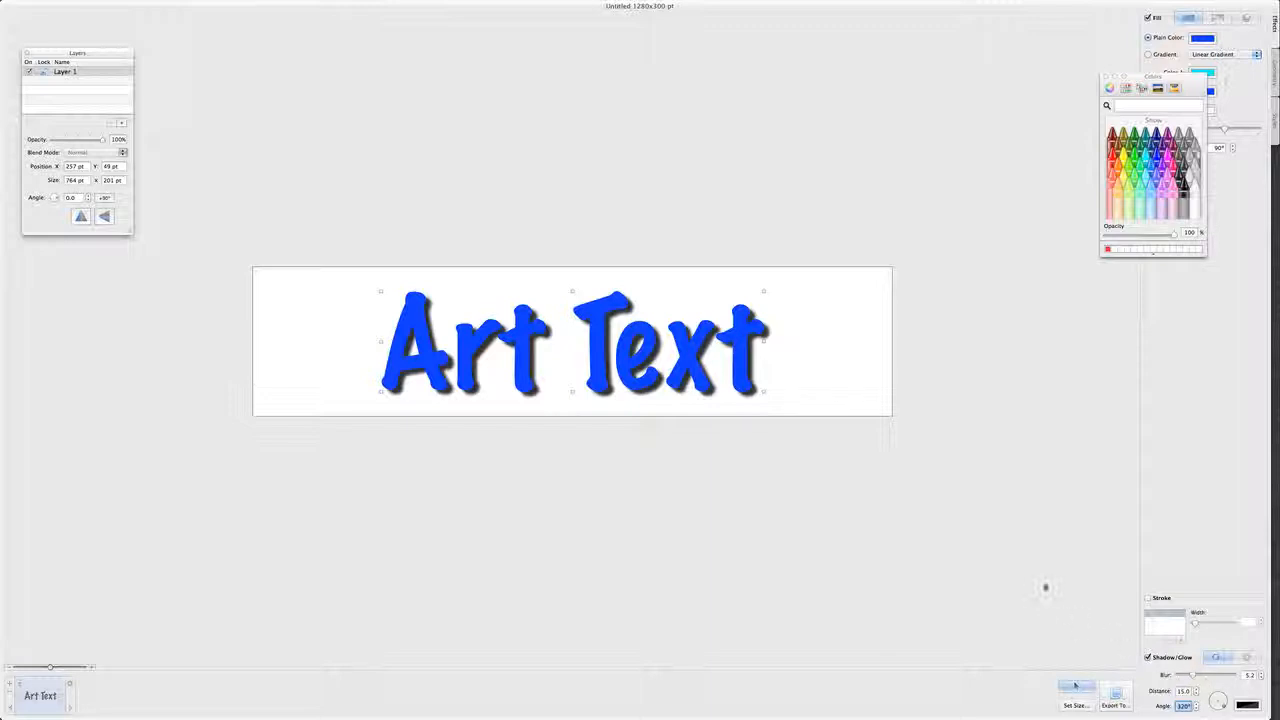
pyautogui.moveTo(1044, 588)
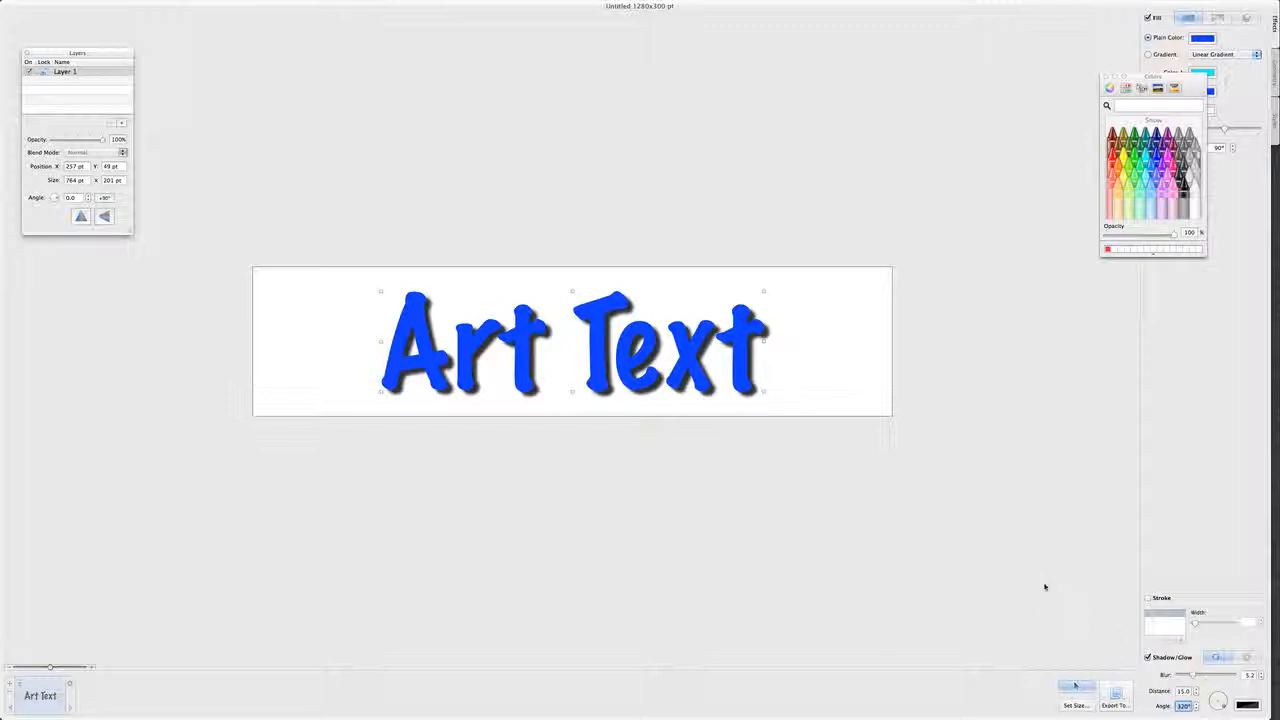
pyautogui.moveTo(532, 504)
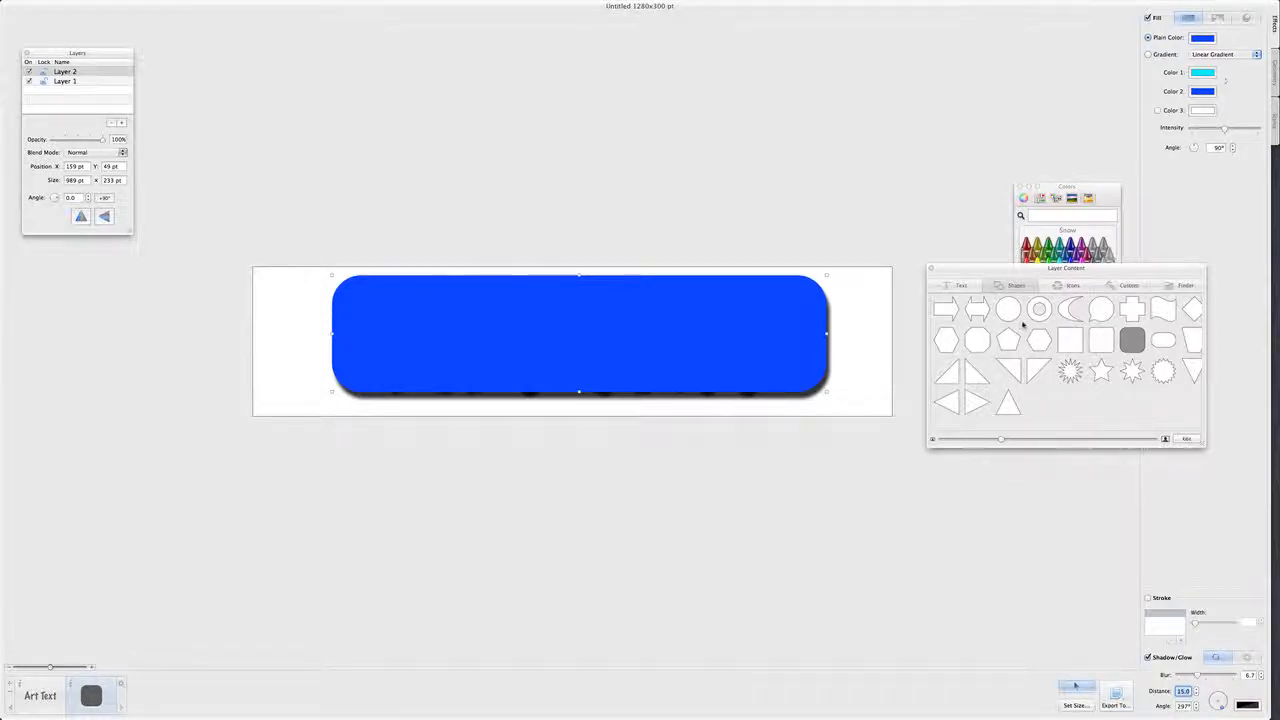
# - Change the new shape into a ring and enable a stroke outline on it
pyautogui.click(1038, 308)
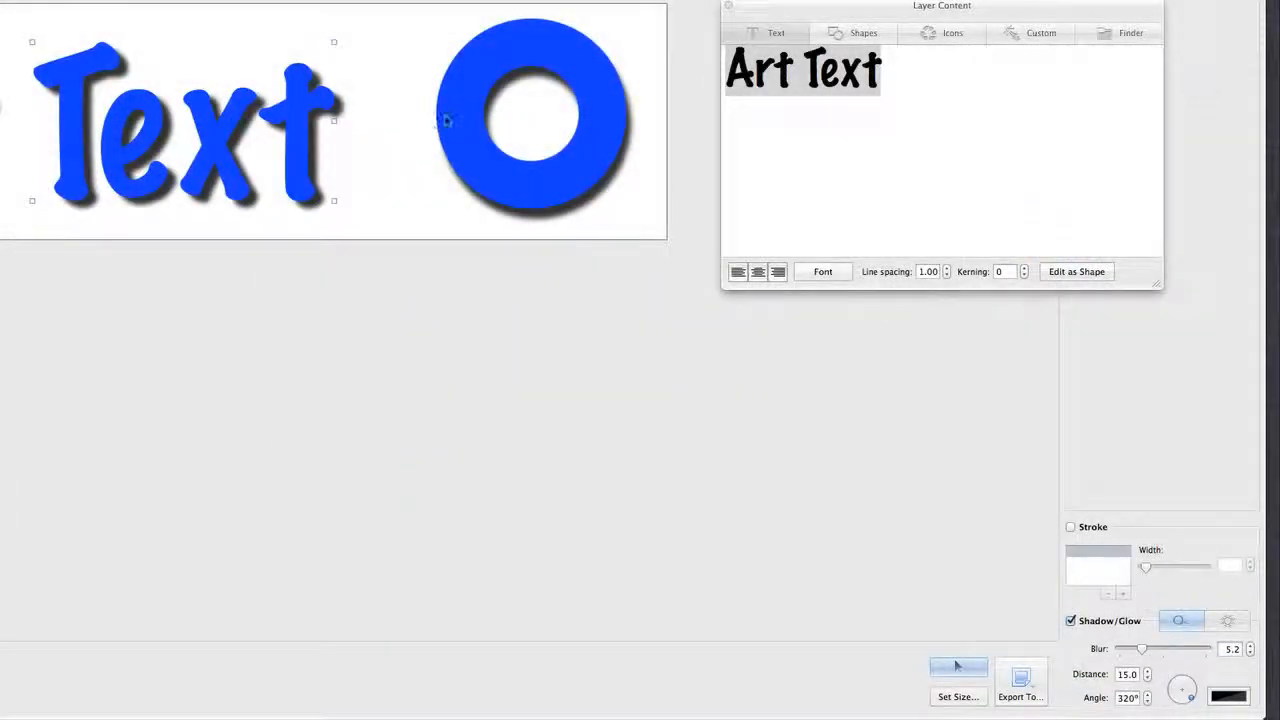
pyautogui.click(862, 32)
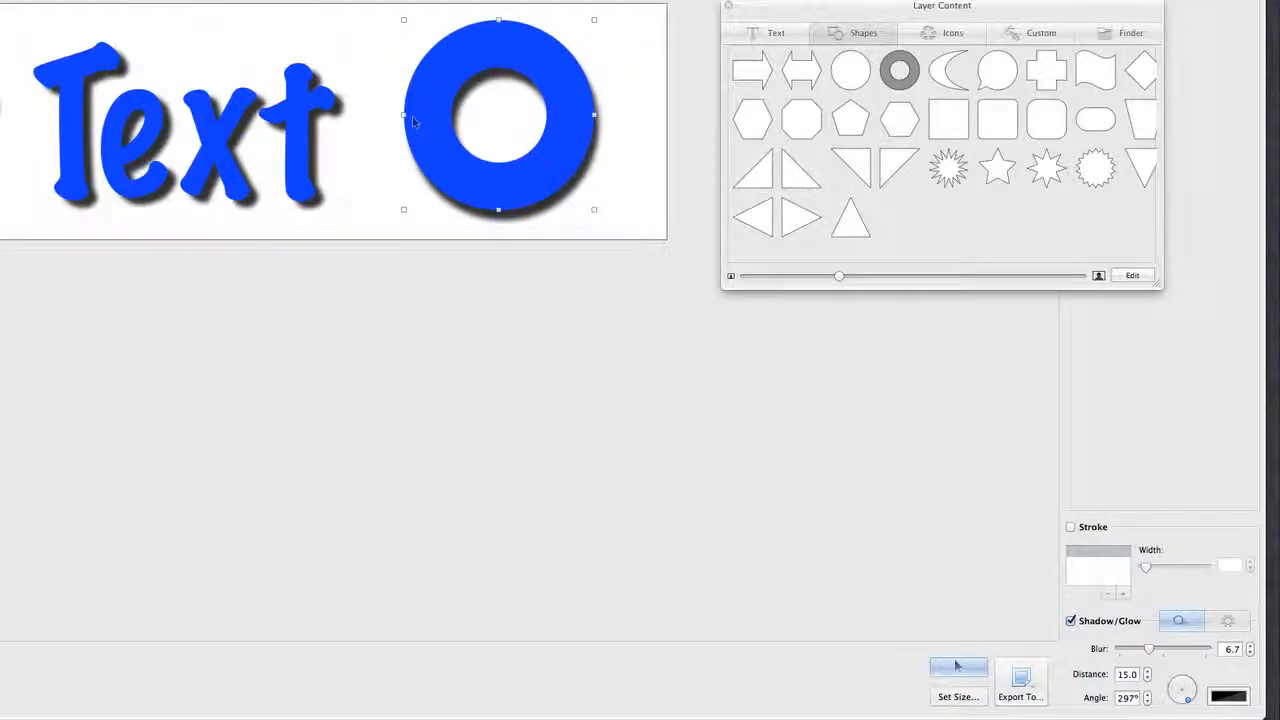
pyautogui.moveTo(984, 364)
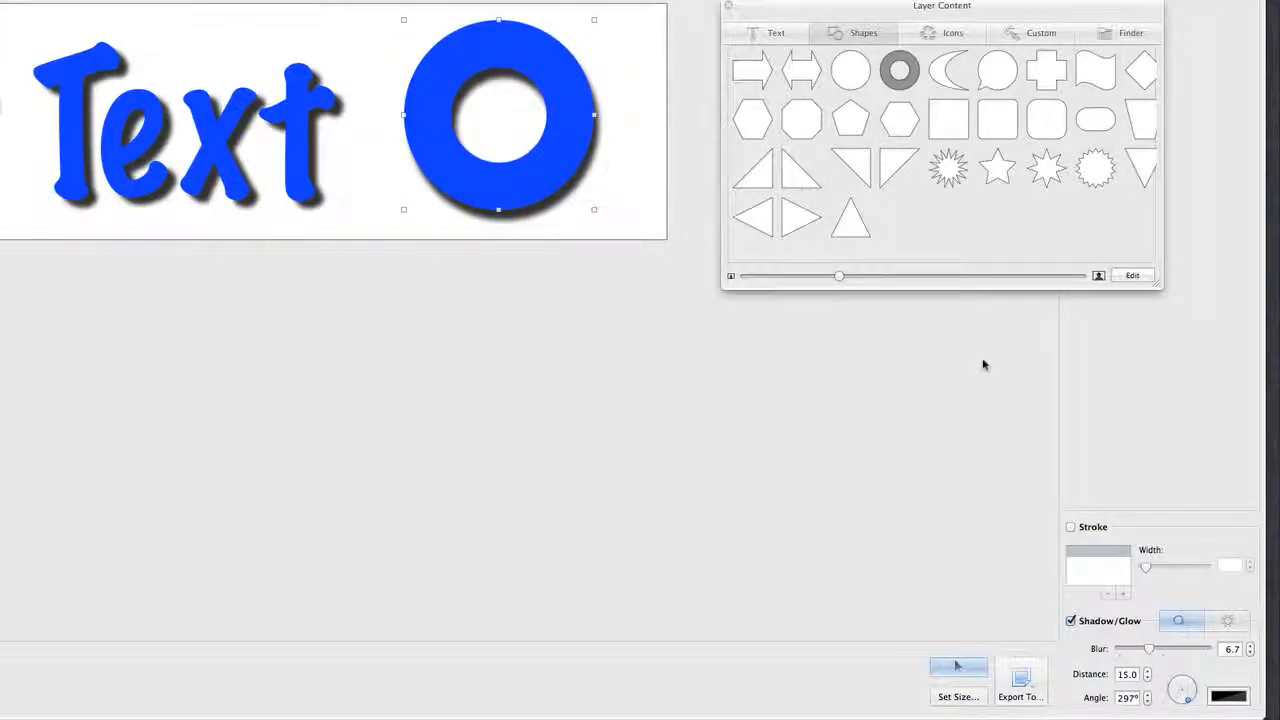
pyautogui.click(1072, 528)
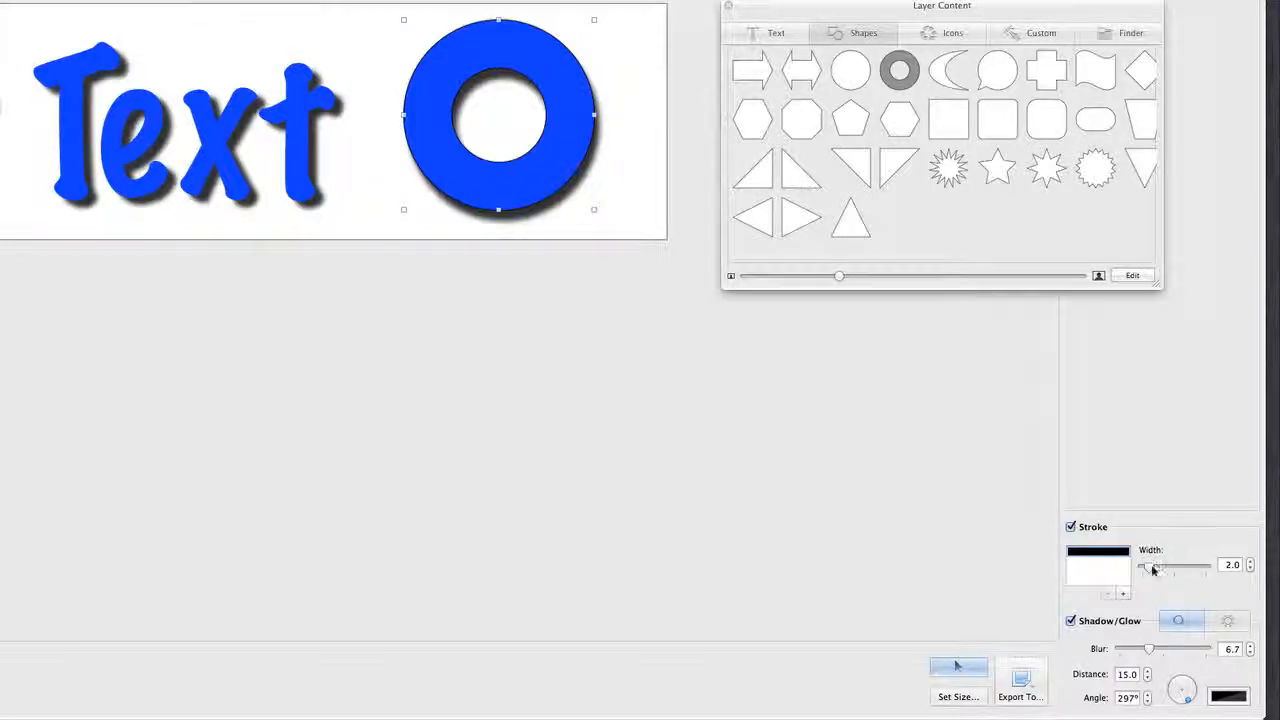
# - Thicken the ring's outline, settling on a stroke width of about 13
pyautogui.moveTo(1148, 564); pyautogui.dragTo(1156, 564)
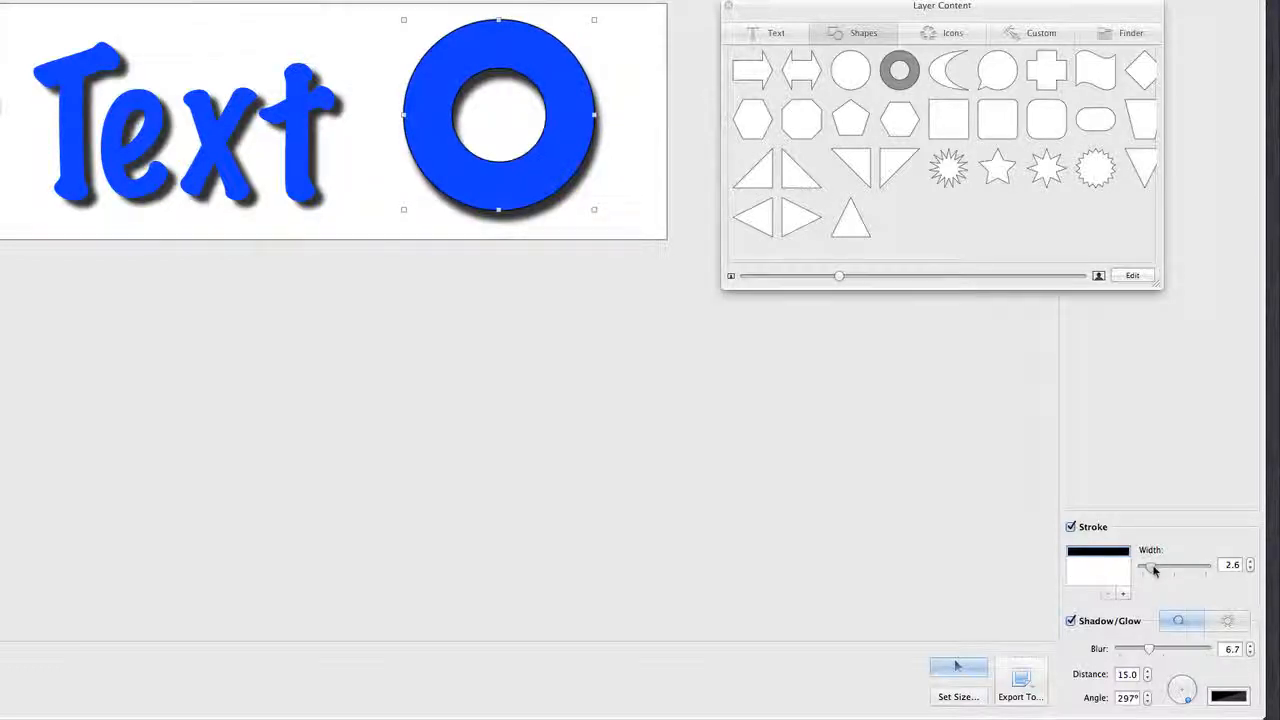
pyautogui.moveTo(1150, 568); pyautogui.dragTo(1164, 568)
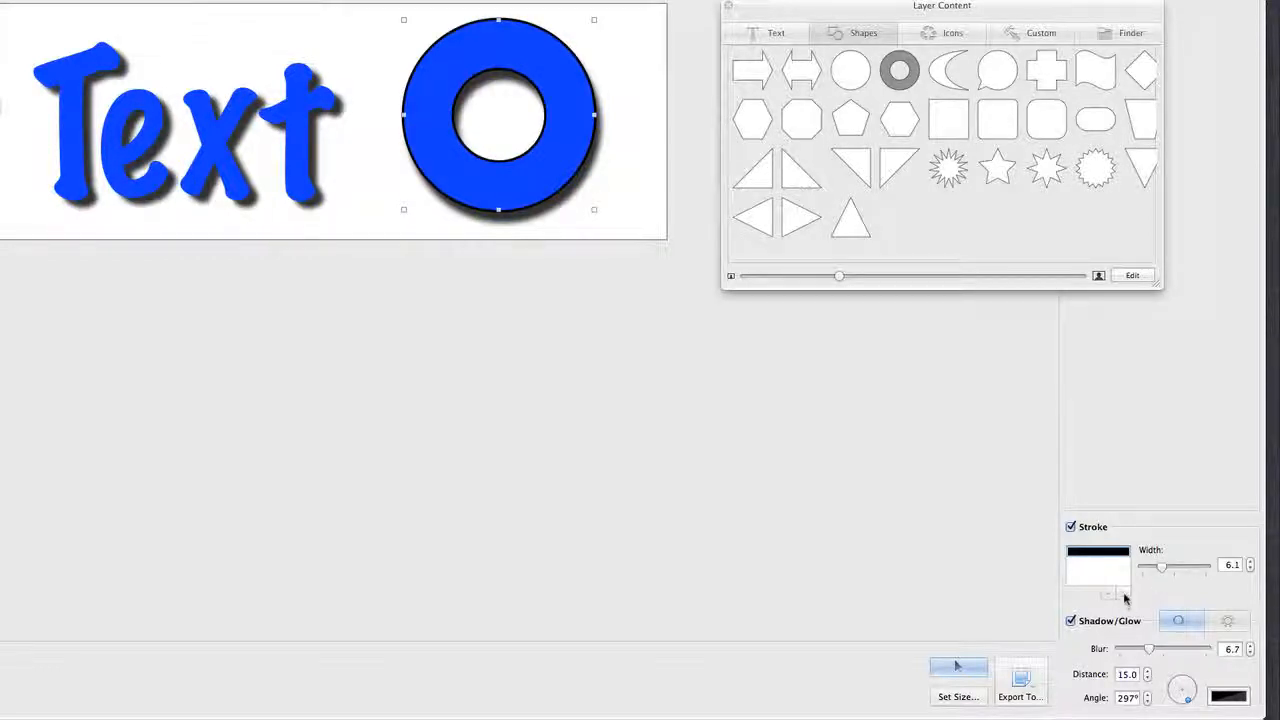
pyautogui.moveTo(1160, 566); pyautogui.dragTo(1150, 566)
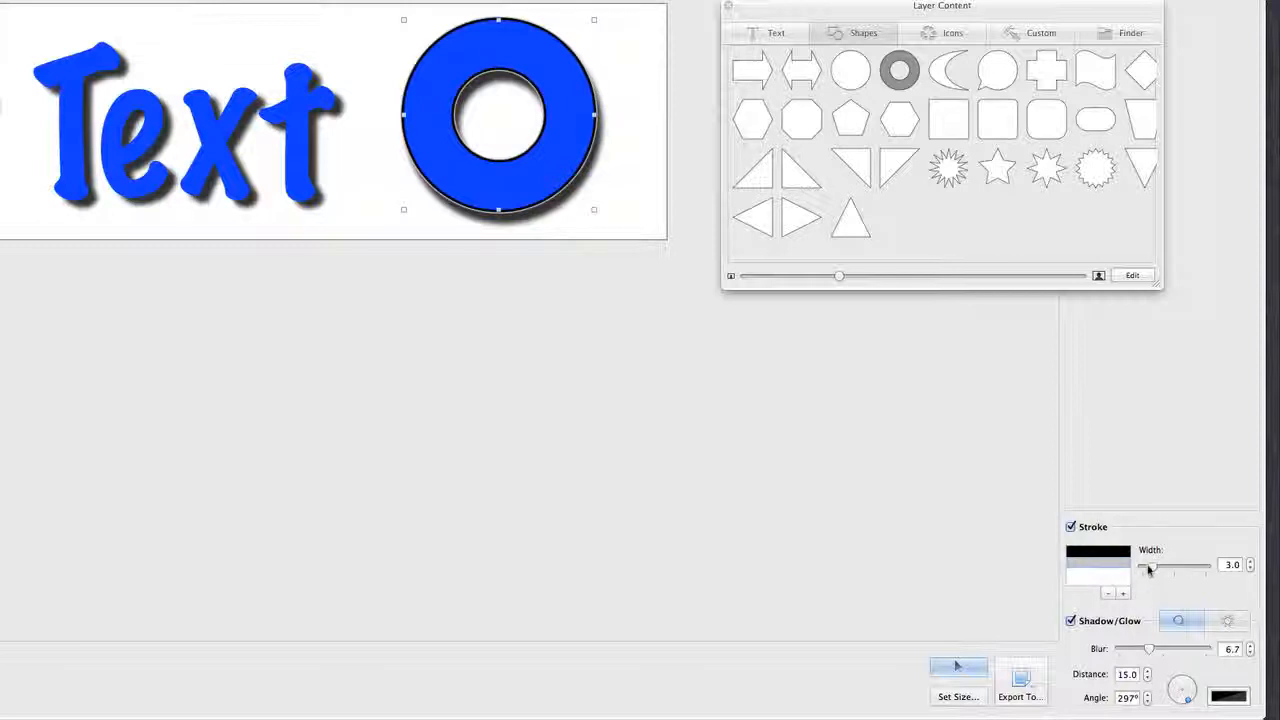
pyautogui.moveTo(1148, 566); pyautogui.dragTo(1188, 566)
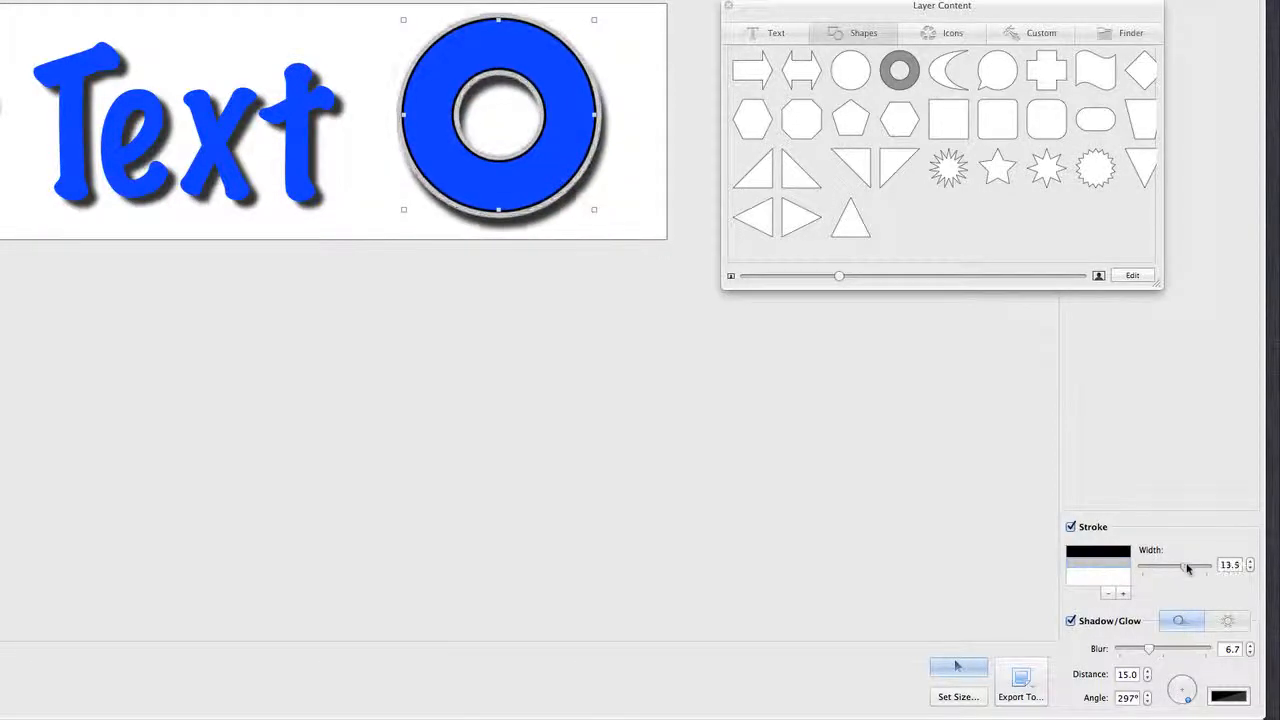
pyautogui.moveTo(1190, 564); pyautogui.dragTo(1184, 564)
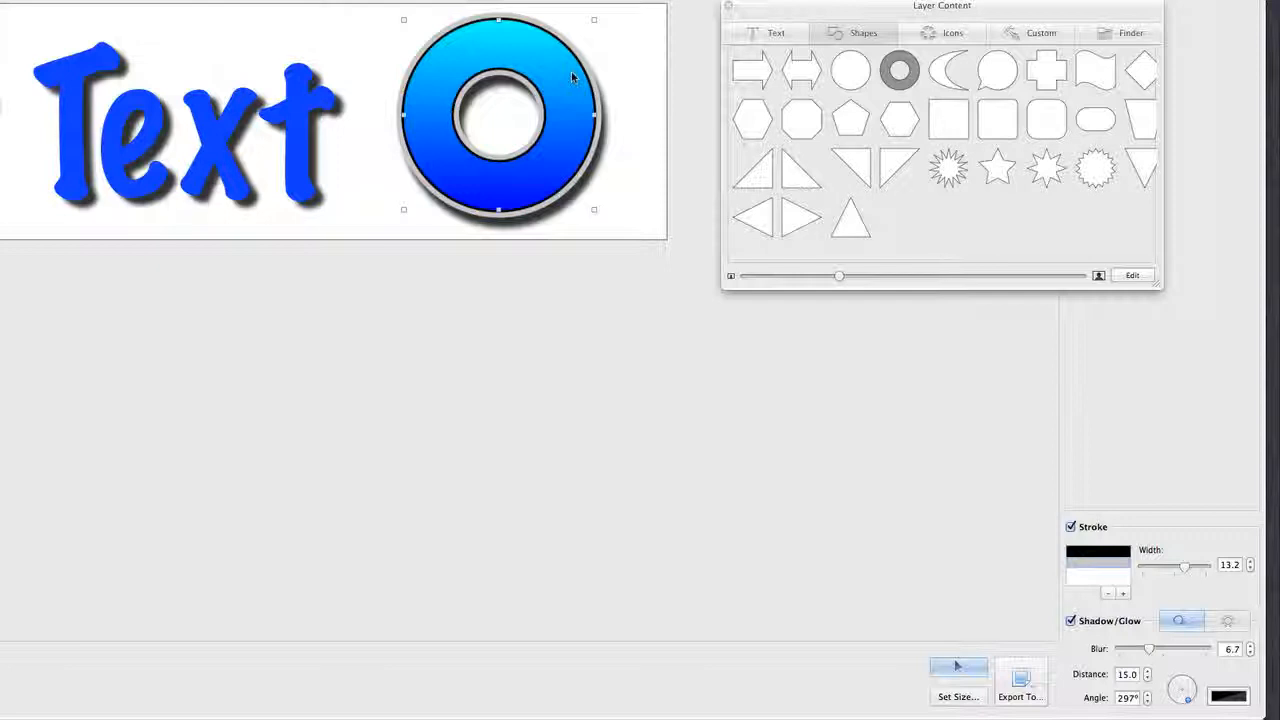
# - Convert the Art Text lettering into a shape via Edit as Shape and accept it unchanged
pyautogui.click(776, 32)
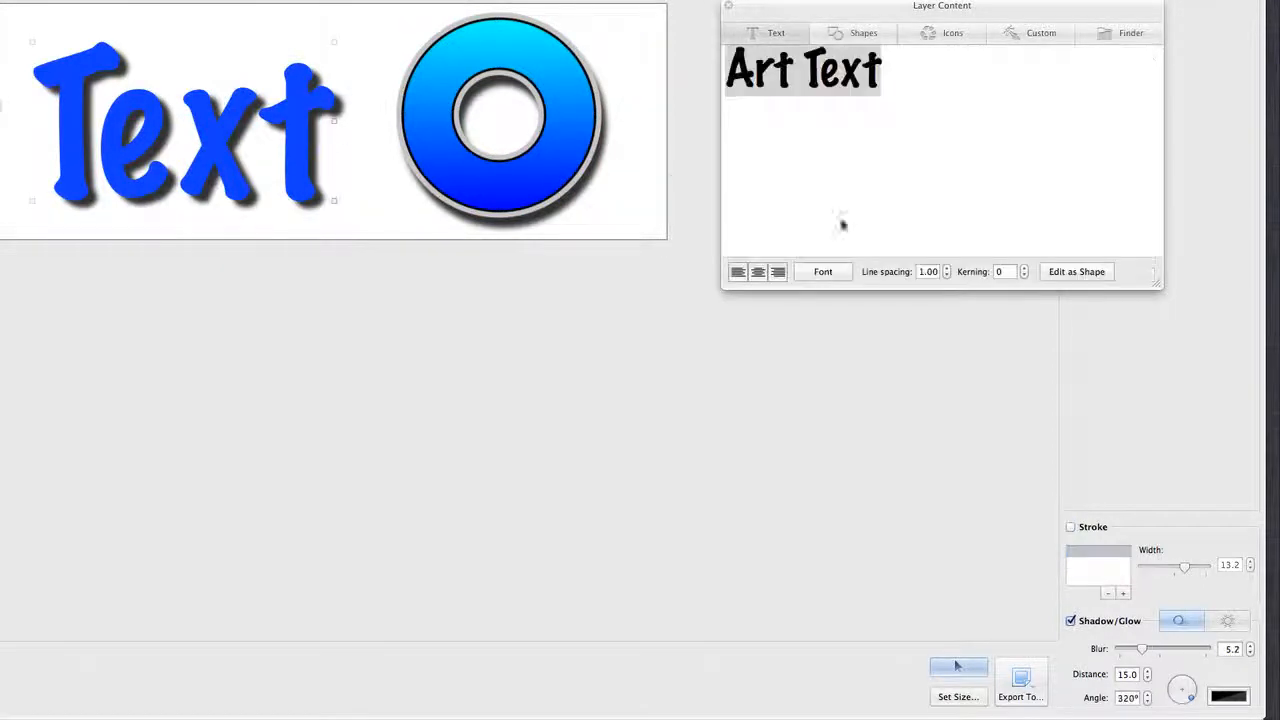
pyautogui.click(1076, 272)
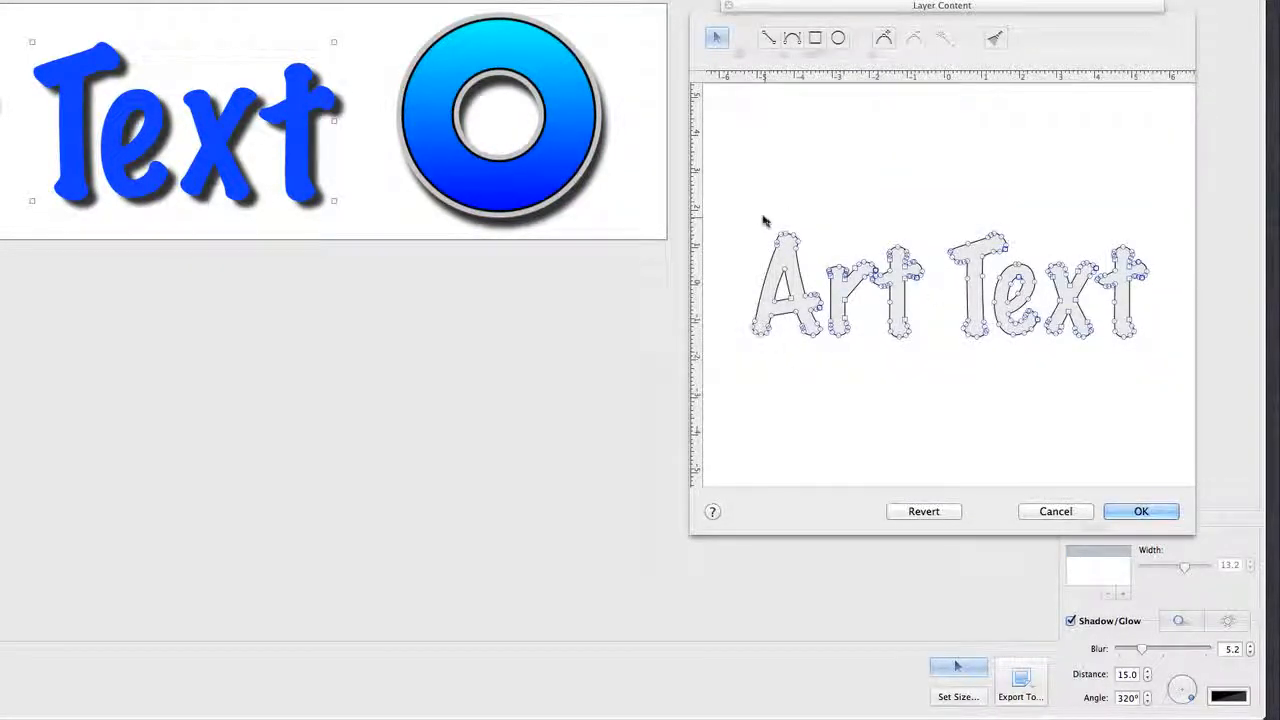
pyautogui.moveTo(752, 224)
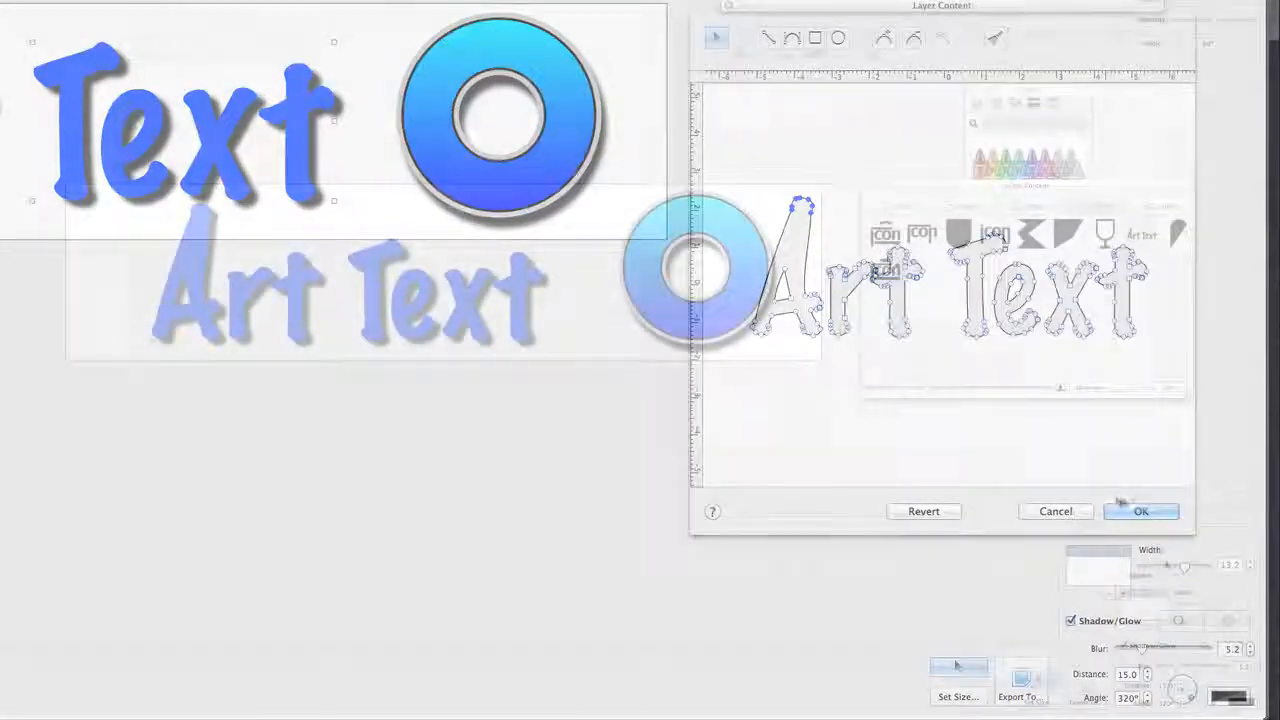
pyautogui.click(1140, 512)
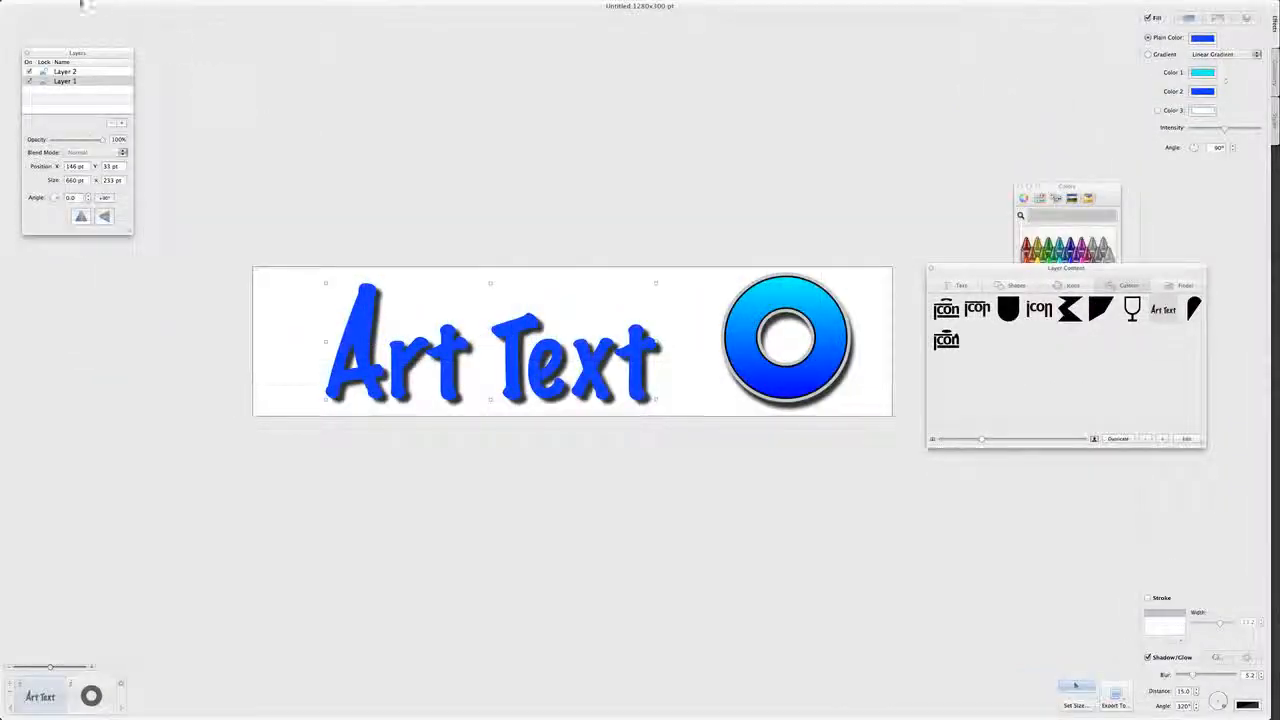
# - Export the design from the File menu as a PNG named 'art text'
pyautogui.click(70, 6)
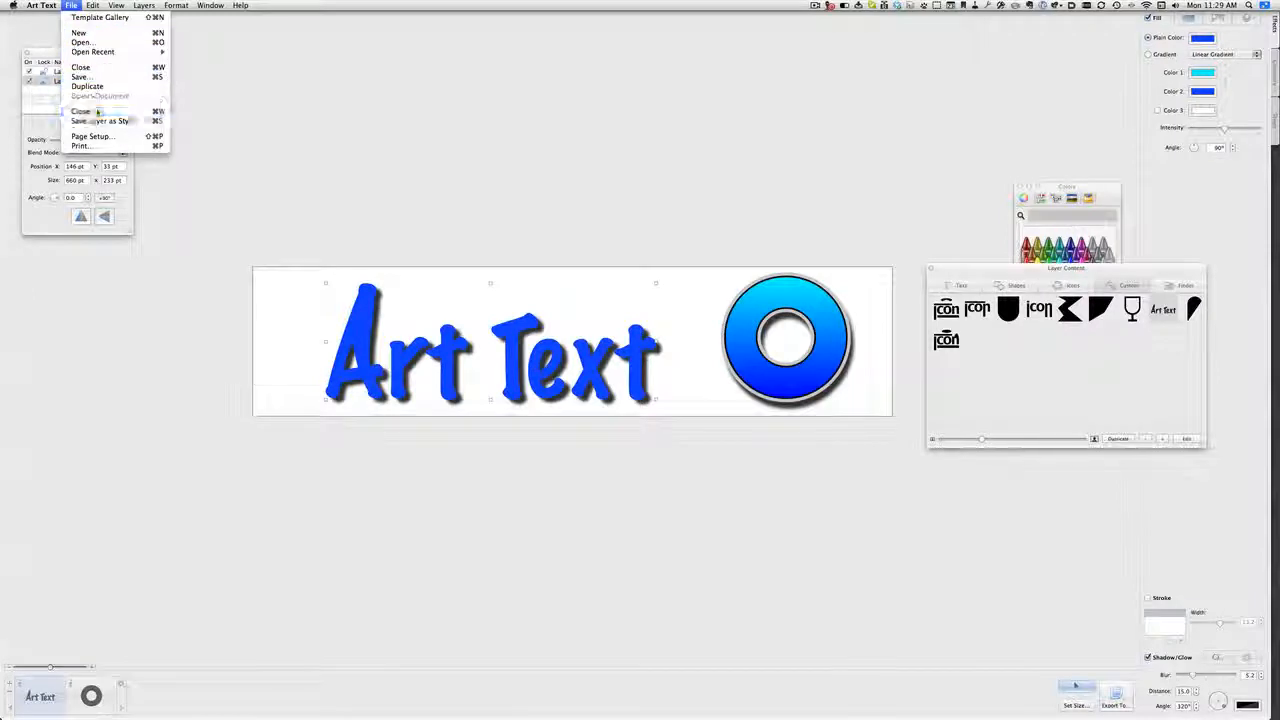
pyautogui.click(80, 76)
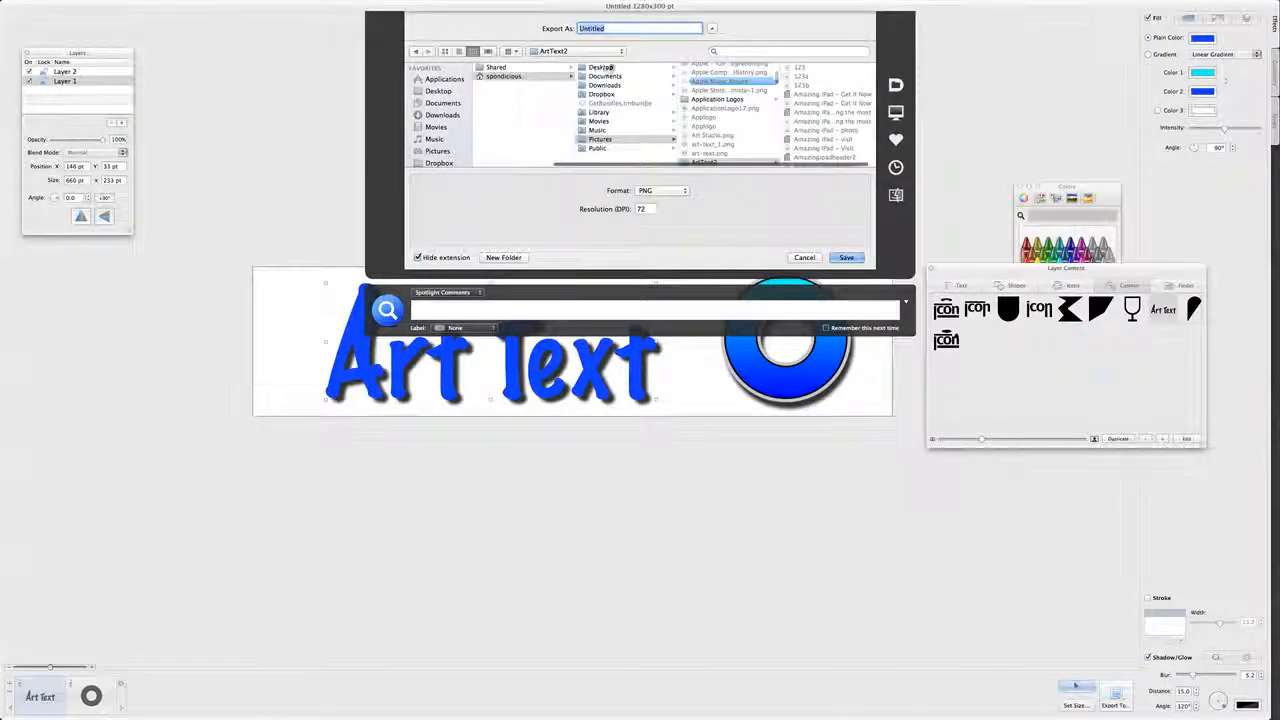
pyautogui.write('art text')
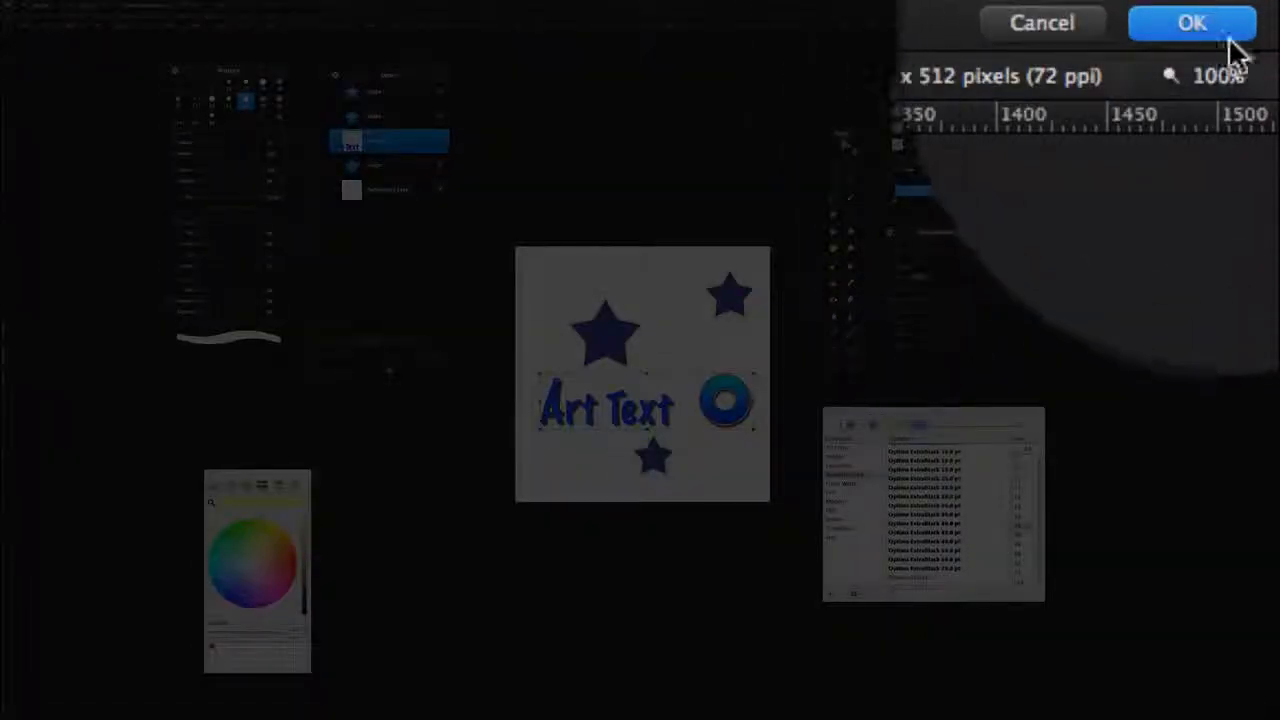
# - Confirm importing the Art Text image as a layer among the star layers
pyautogui.click(1192, 22)
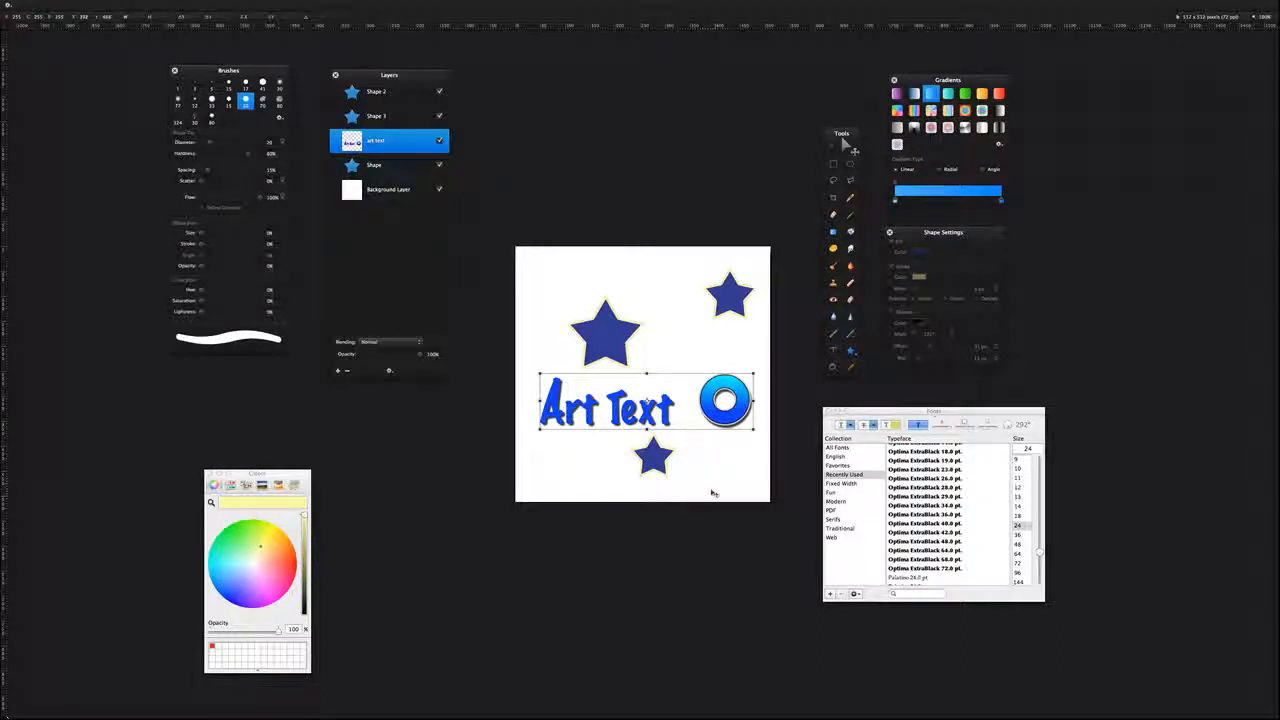
pyautogui.moveTo(732, 512)
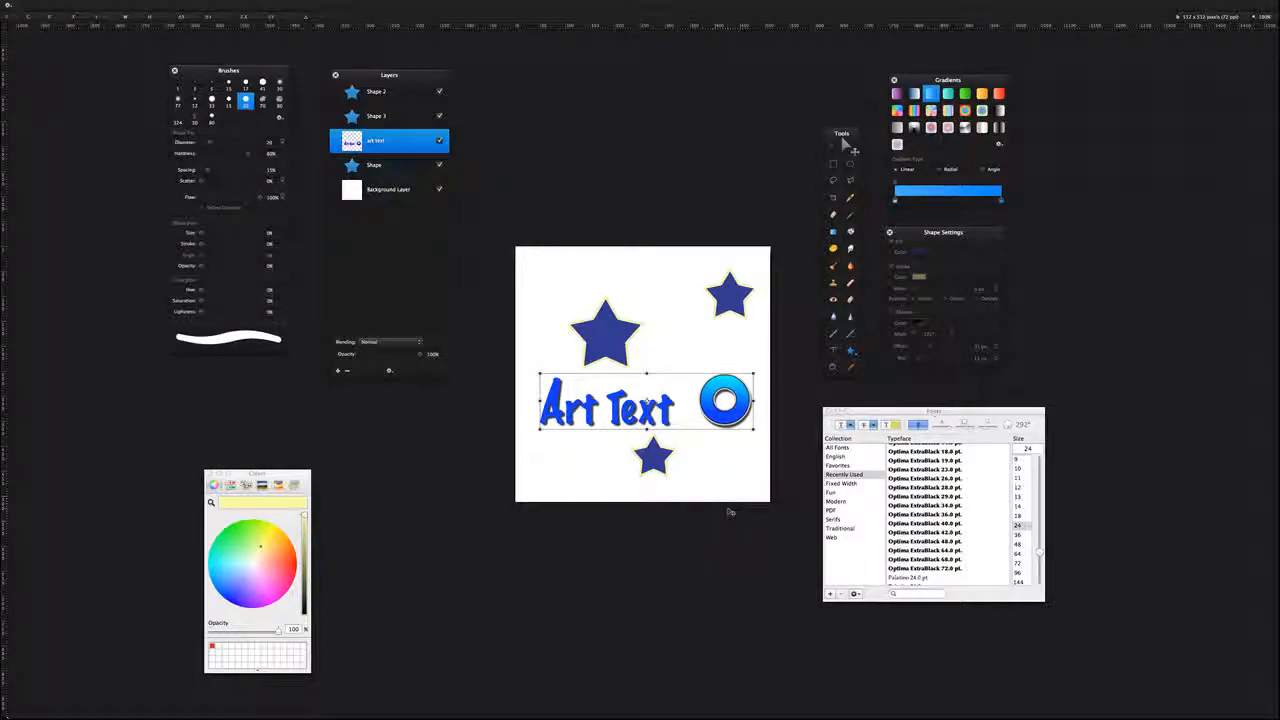